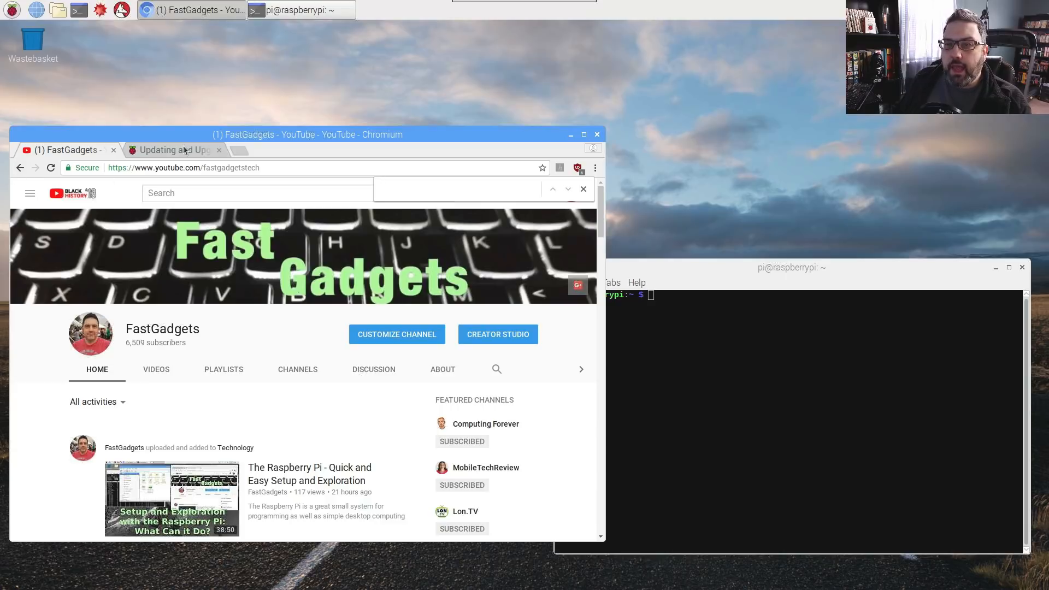
# Step: Switch Chromium to the 'Updating and Upgrading Raspbian' documentation page
pyautogui.click(174, 149)
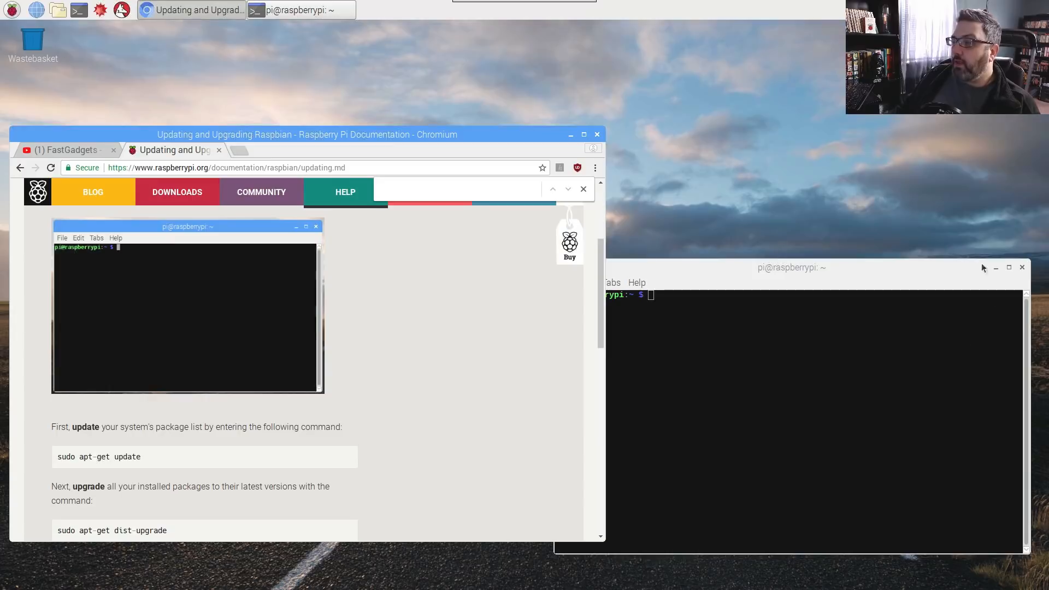
pyautogui.moveTo(302, 113)
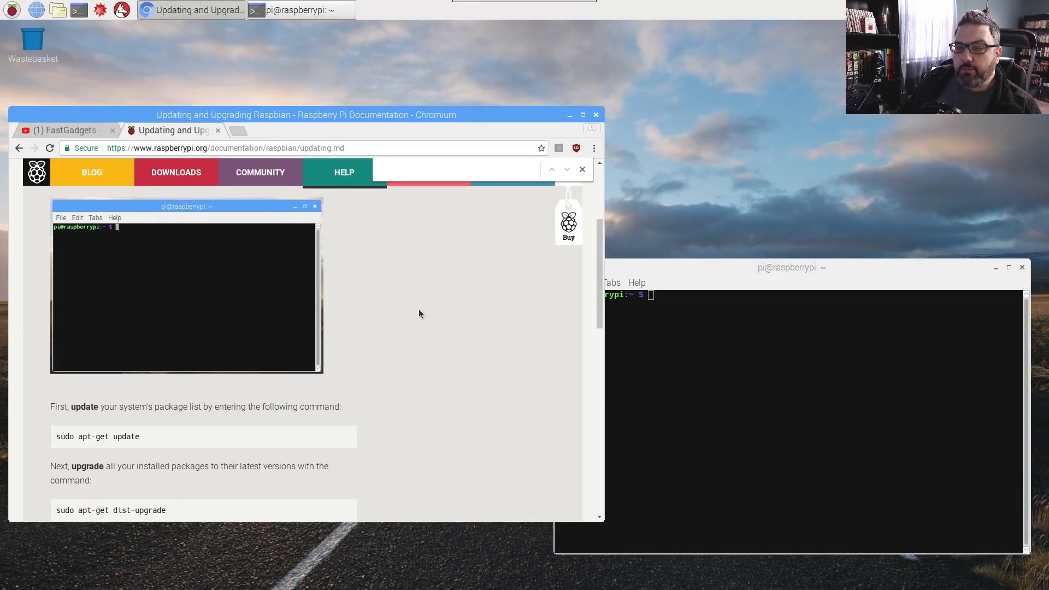
# Step: Enter a root shell with sudo bash and run apt-get update to refresh package lists
pyautogui.scroll(-3)
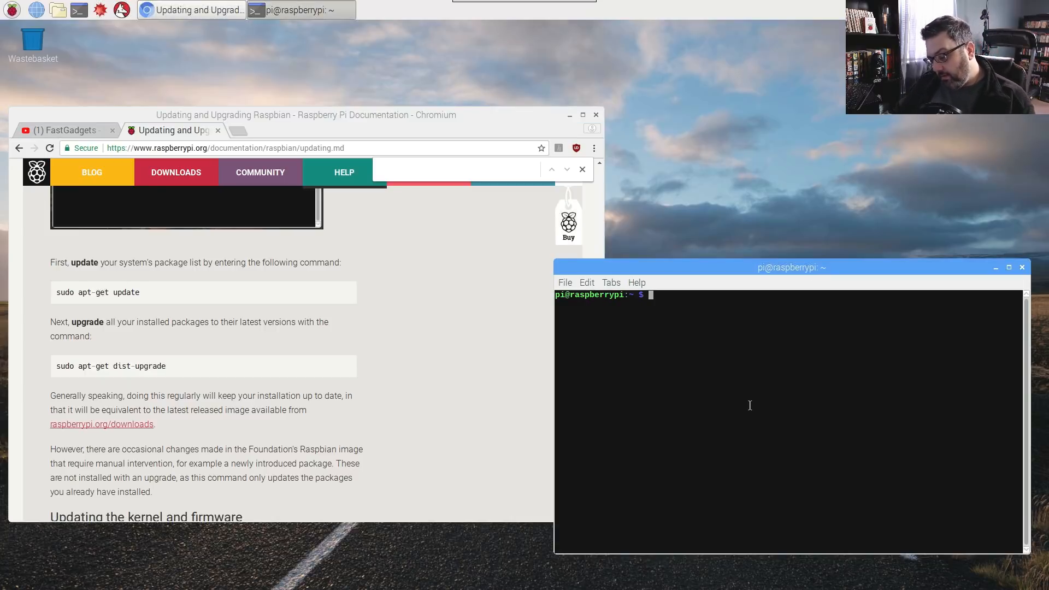
pyautogui.write('sudo')
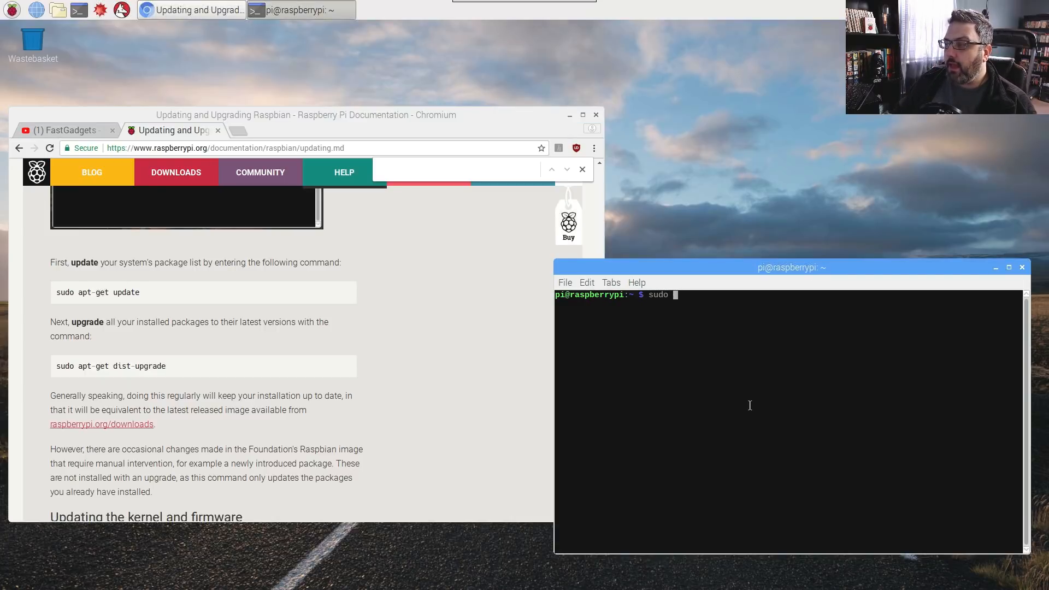
pyautogui.write('bash')
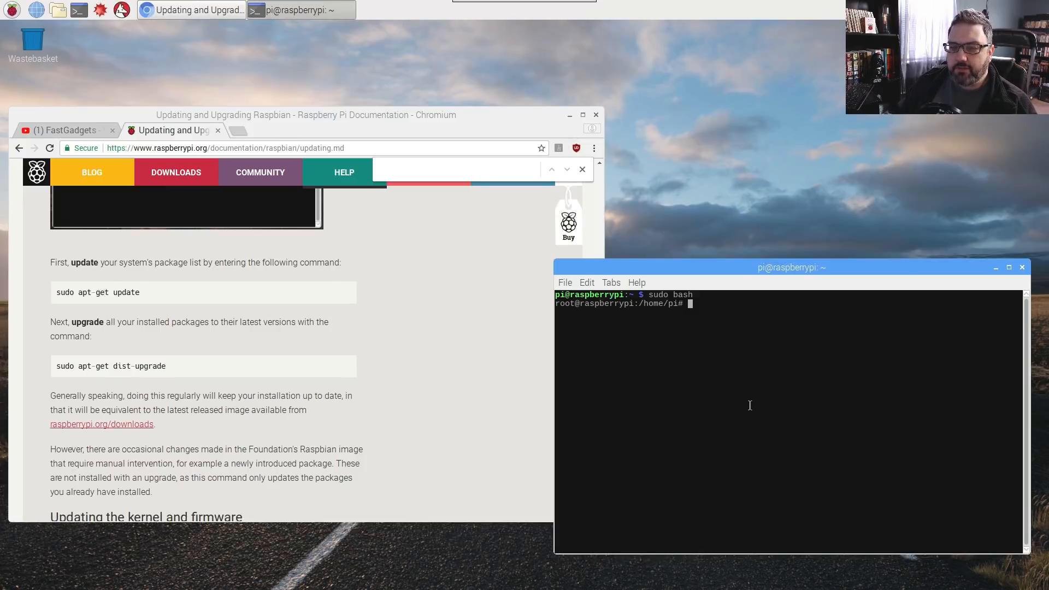
pyautogui.write('ap')
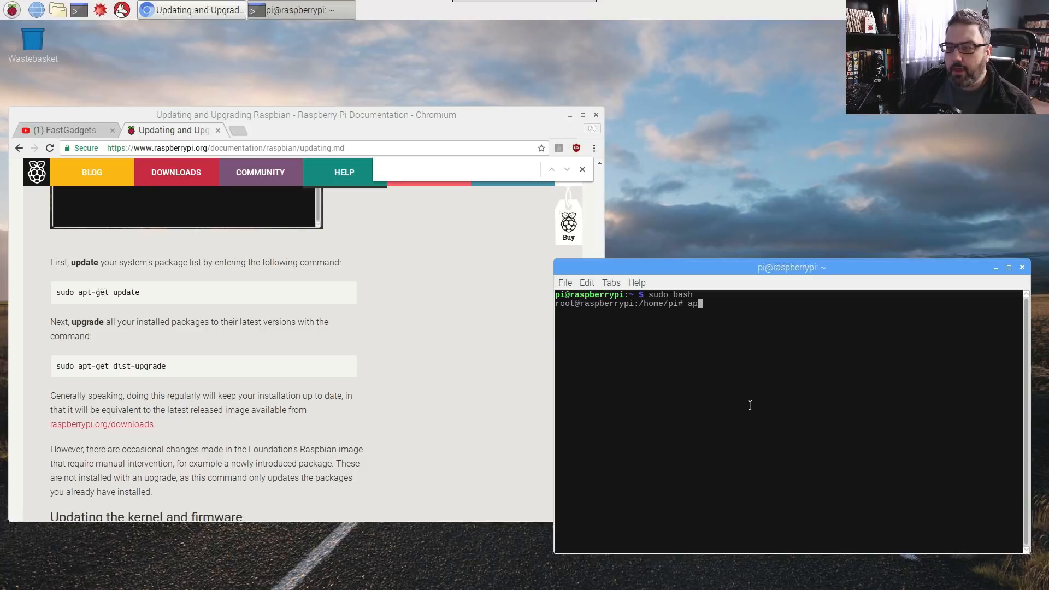
pyautogui.write('t')
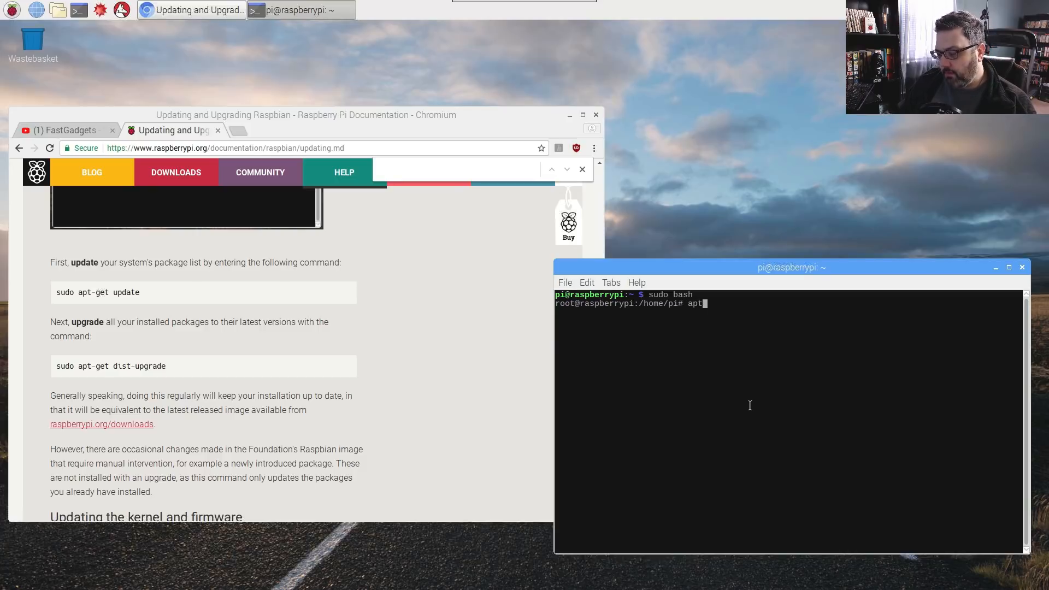
pyautogui.write('-get update')
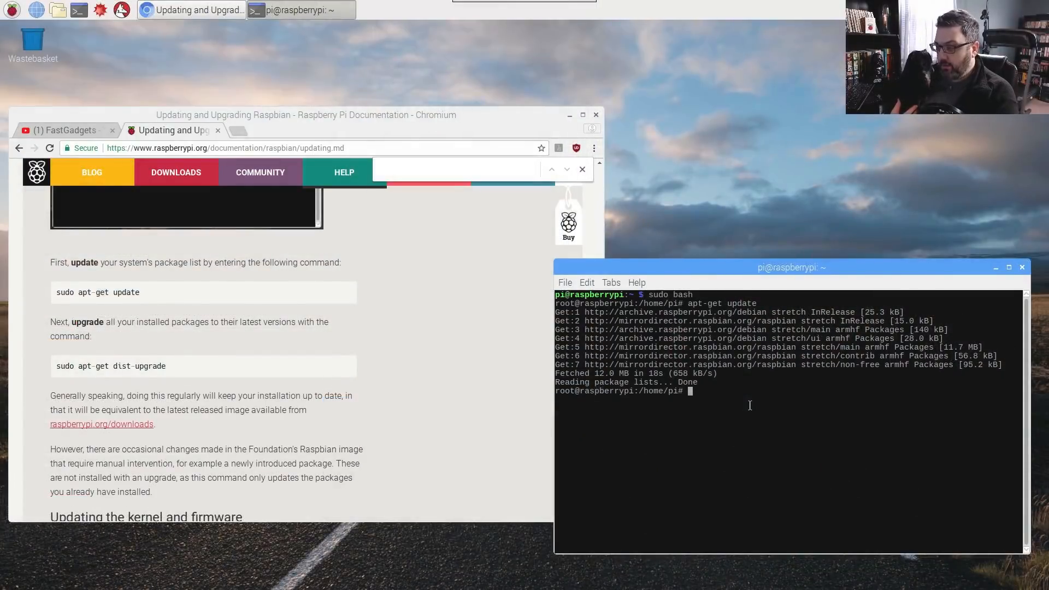
# Step: Run apt-get dist-upgrade, reaching the prompt to upgrade 96 packages
pyautogui.write('apt-get')
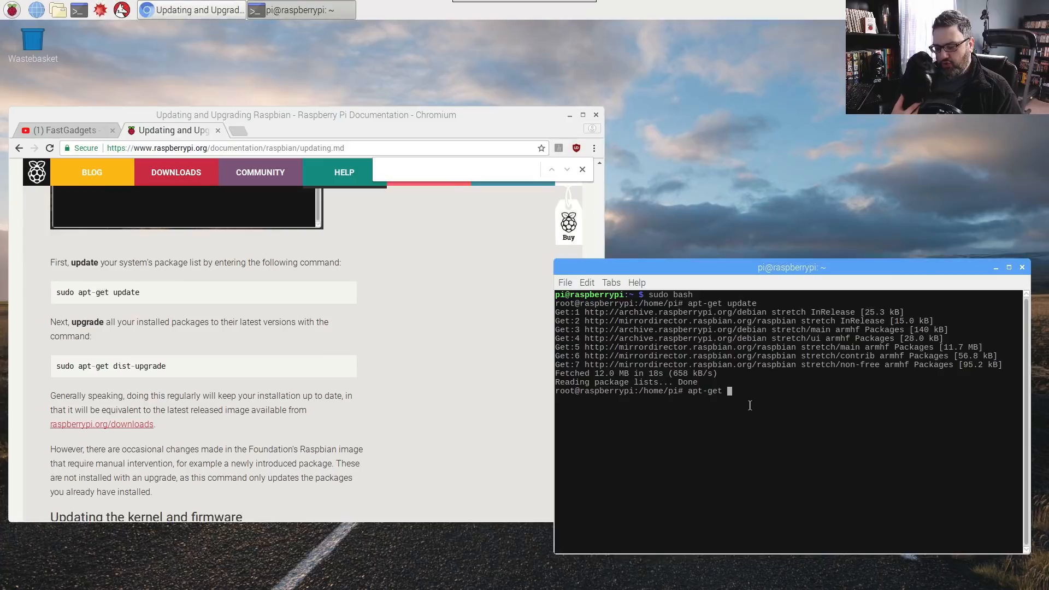
pyautogui.write('dis')
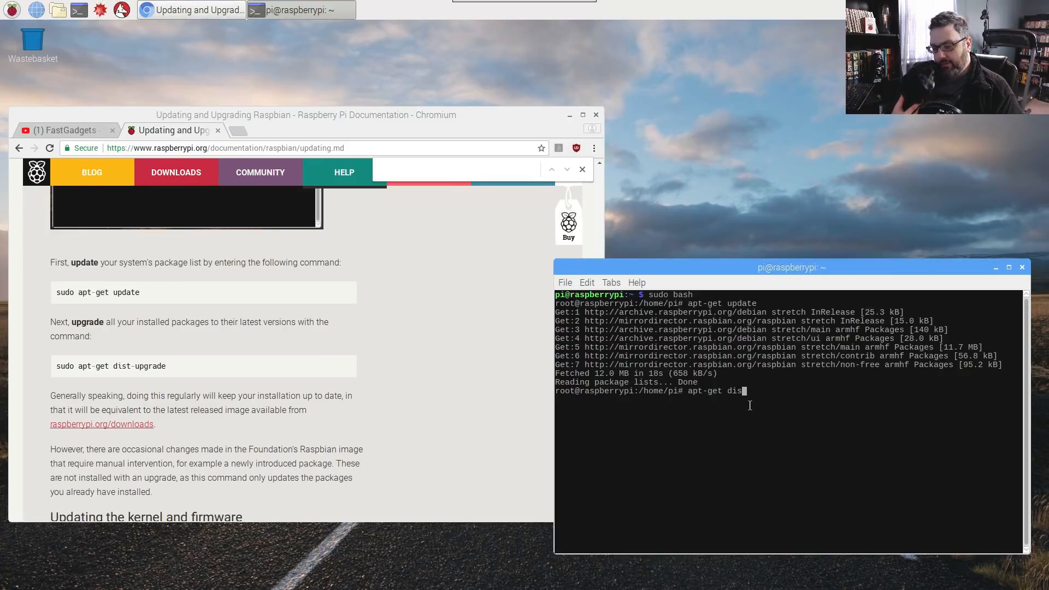
pyautogui.write('t')
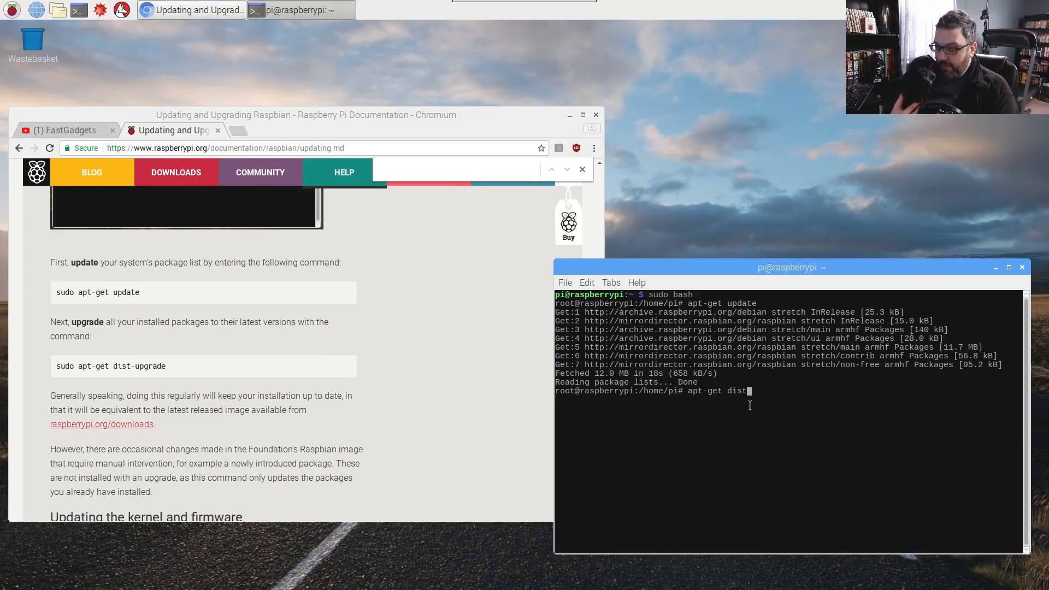
pyautogui.write('-up')
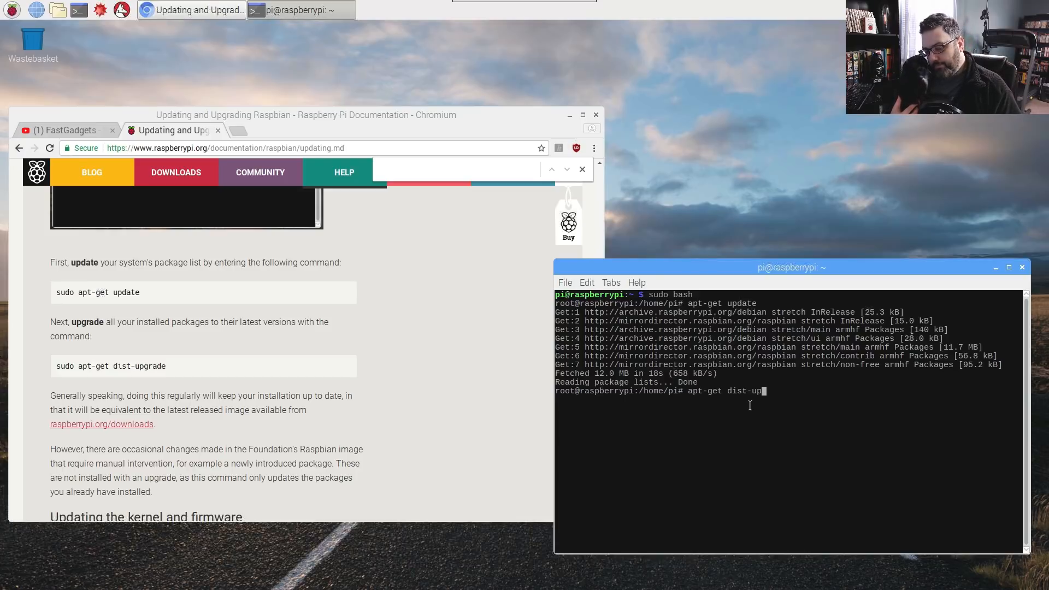
pyautogui.write('grade')
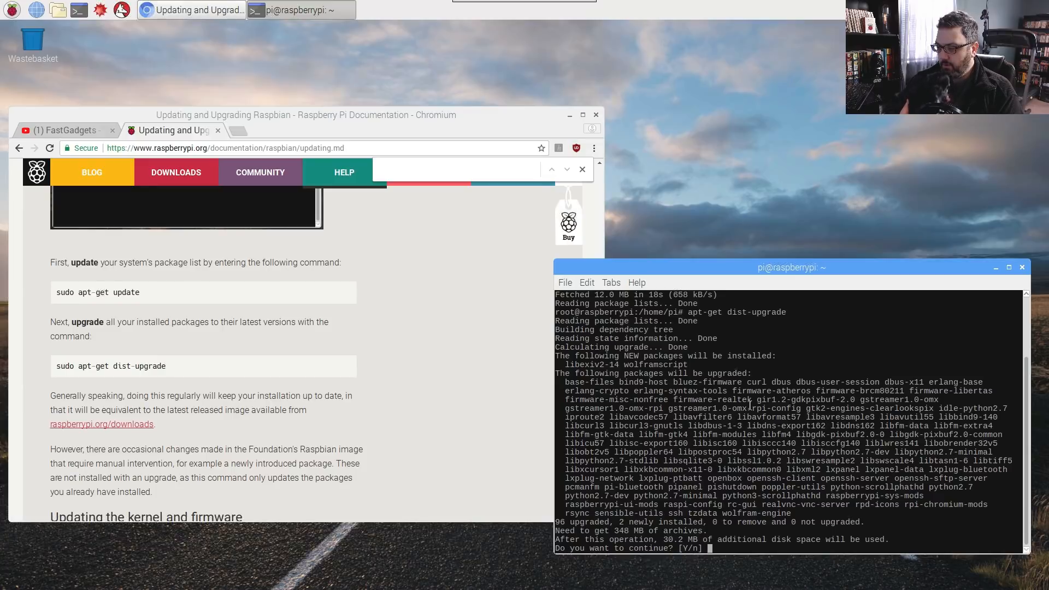
# Step: Confirm the upgrade with y and let the 96 packages download and install
pyautogui.write('y')
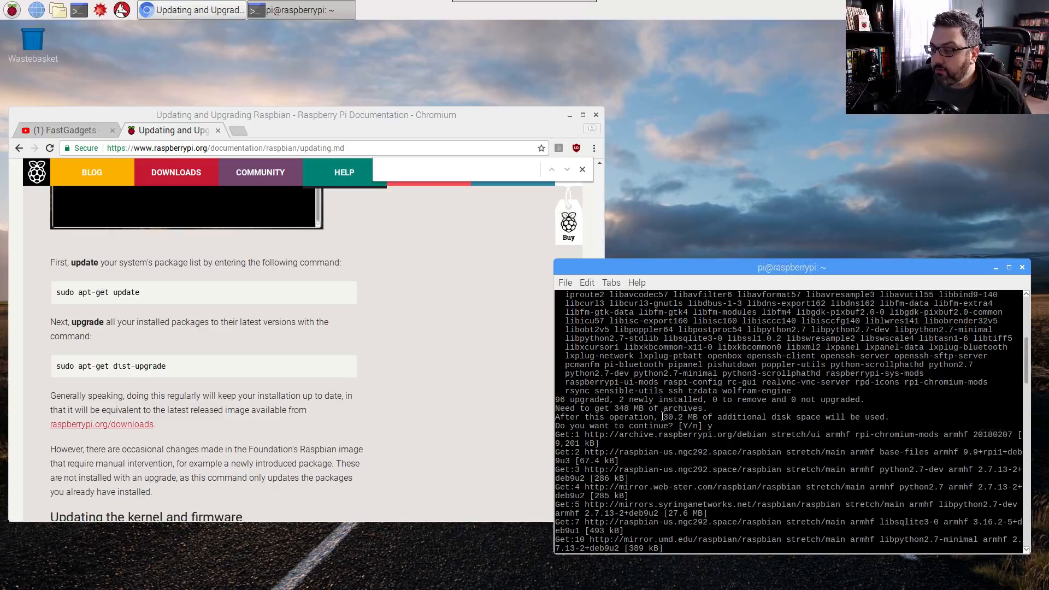
pyautogui.doubleClick(680, 416)
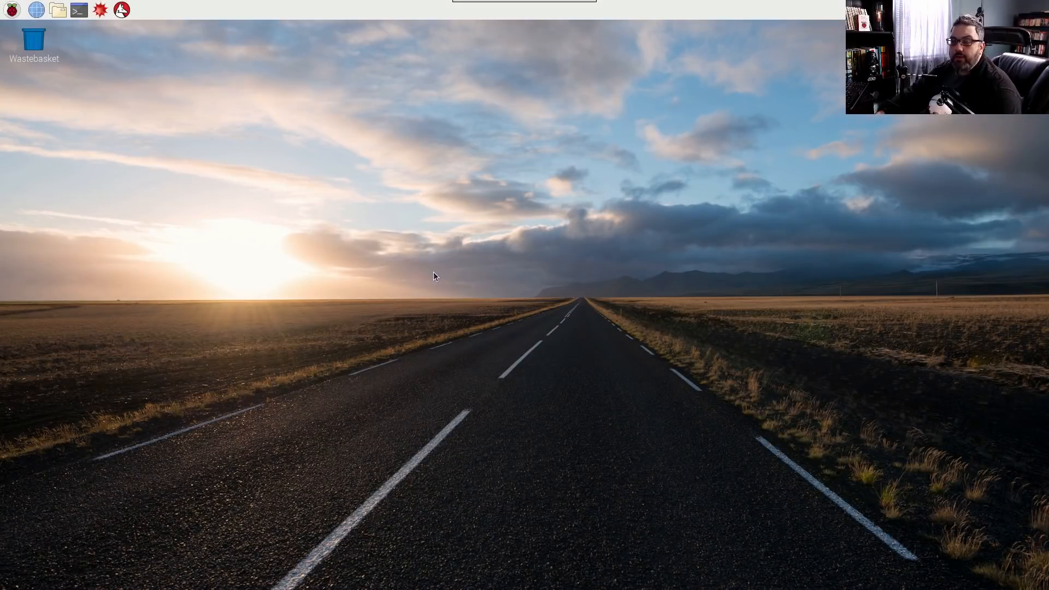
pyautogui.moveTo(419, 262)
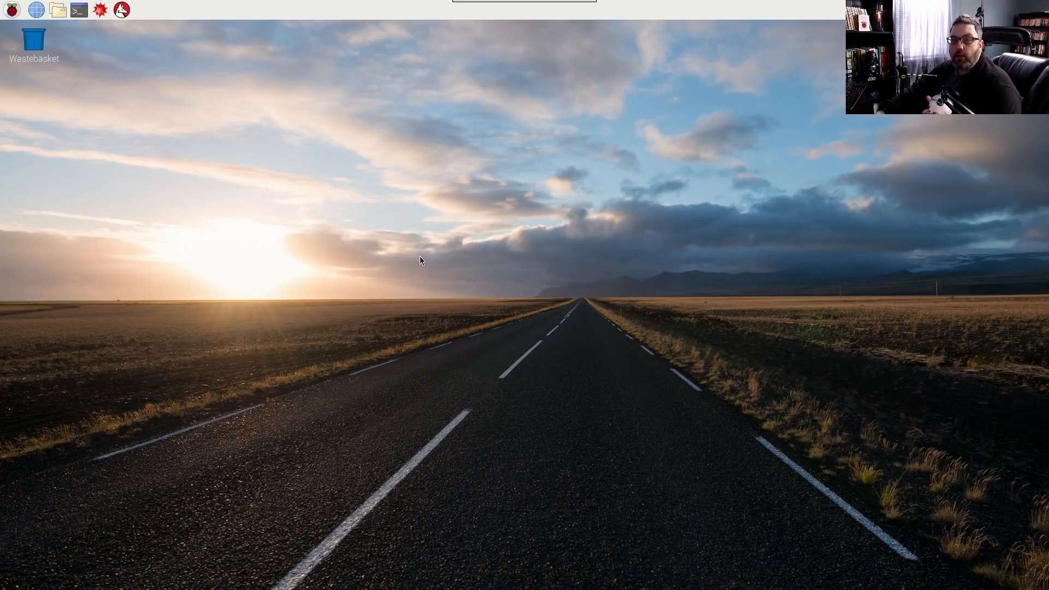
pyautogui.moveTo(416, 252)
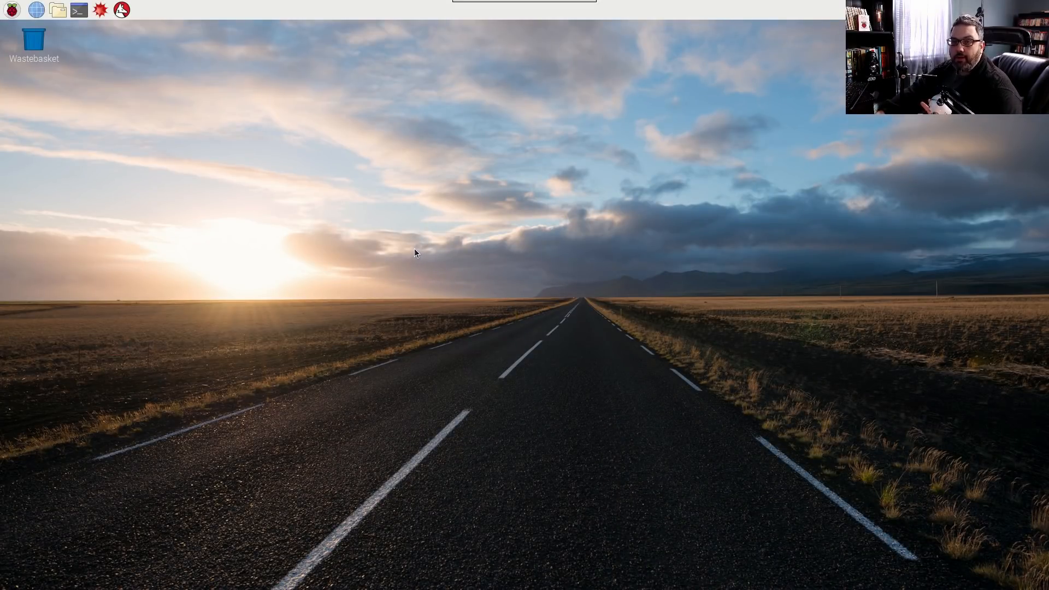
pyautogui.moveTo(148, 214)
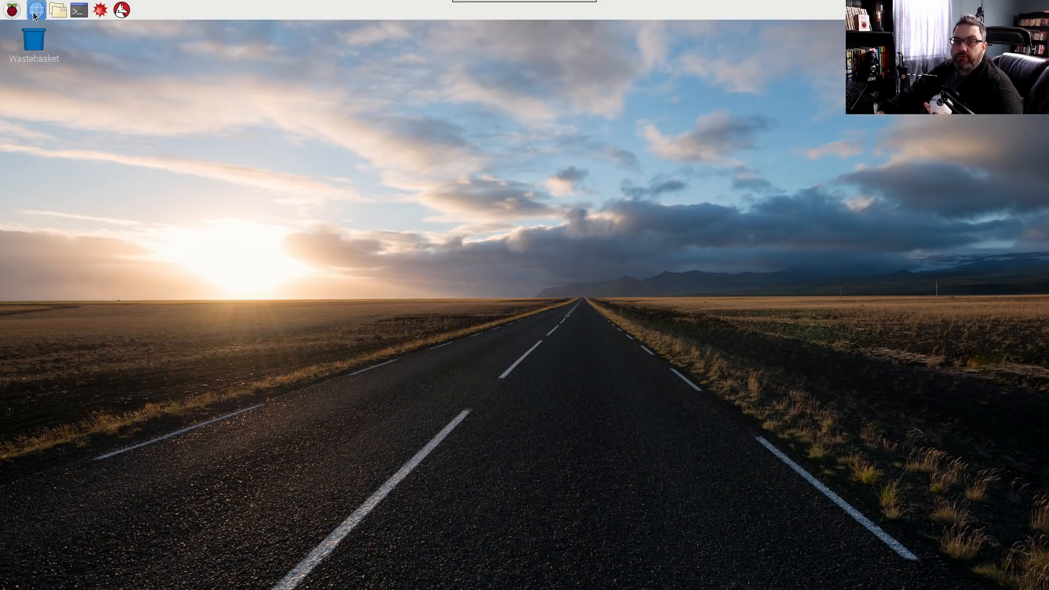
pyautogui.moveTo(36, 10)
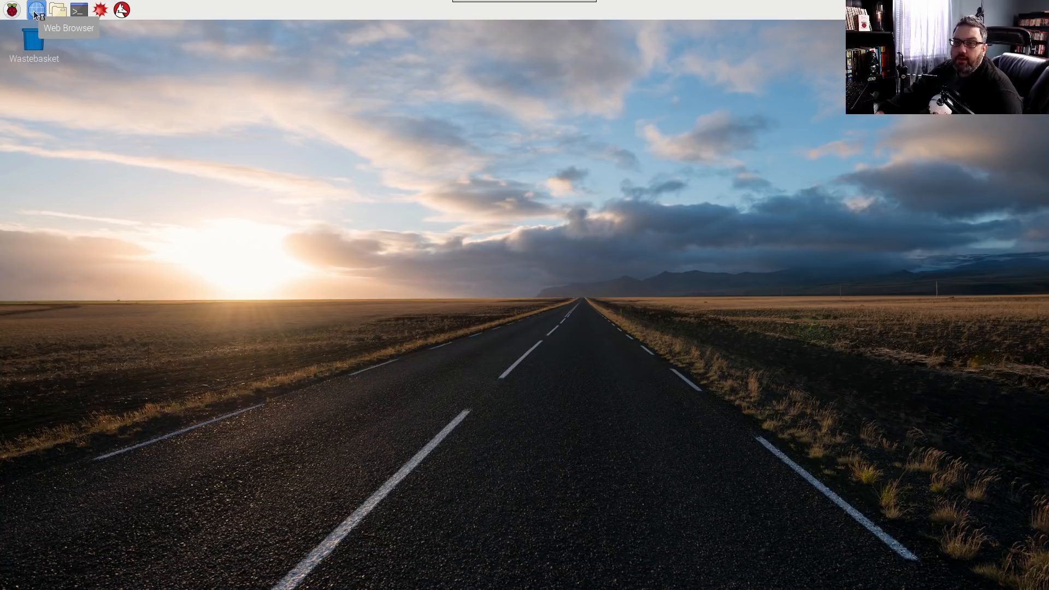
# Step: Launch Chromium from the taskbar Web Browser icon
pyautogui.click(37, 10)
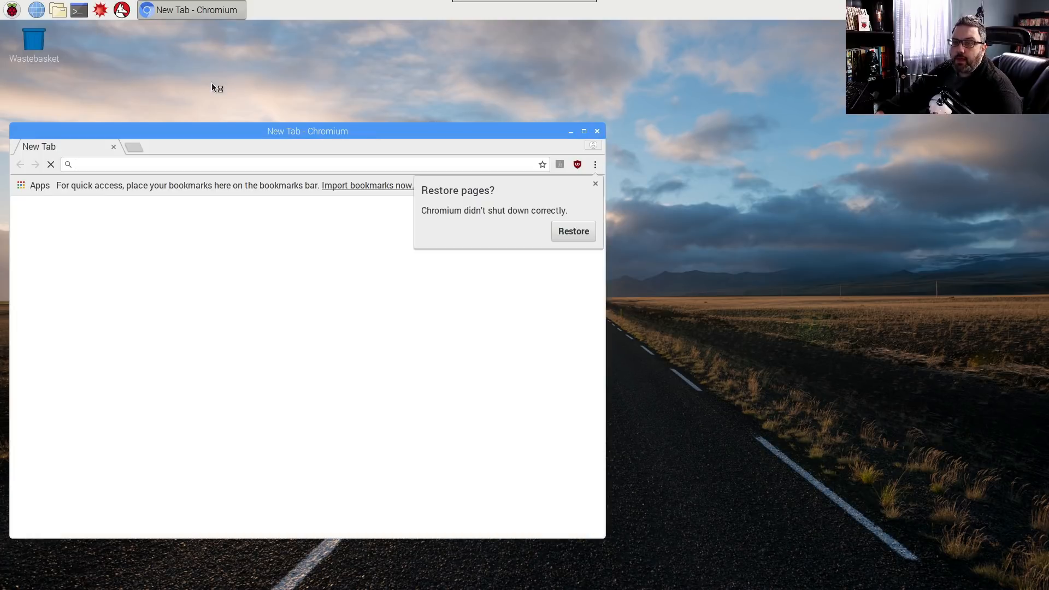
pyautogui.moveTo(594, 184)
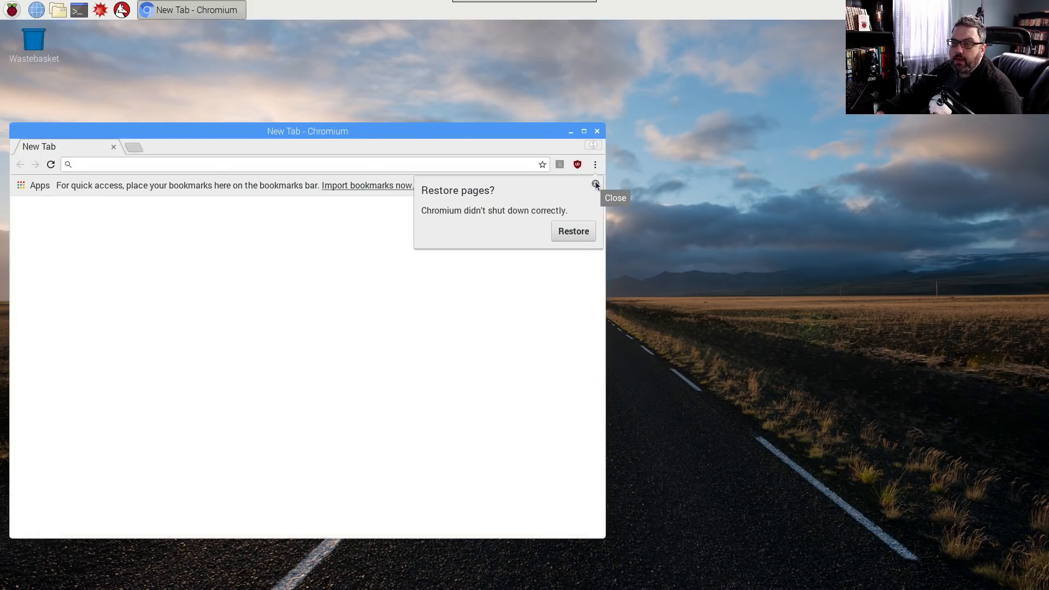
# Step: Dismiss the restore prompt, bring YouTube to the front and close the VNC Server window
pyautogui.click(571, 231)
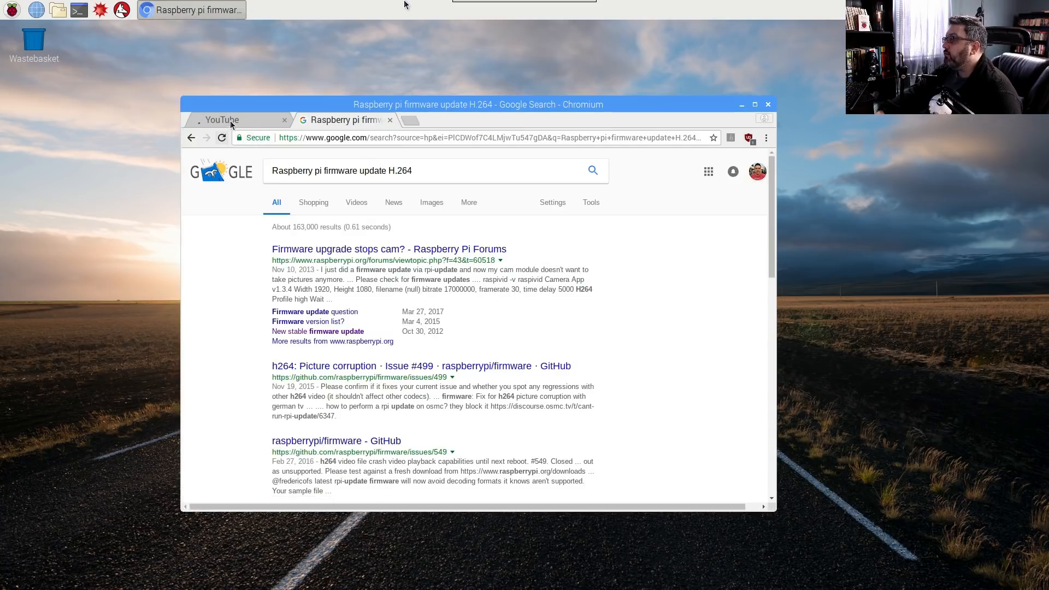
pyautogui.click(220, 120)
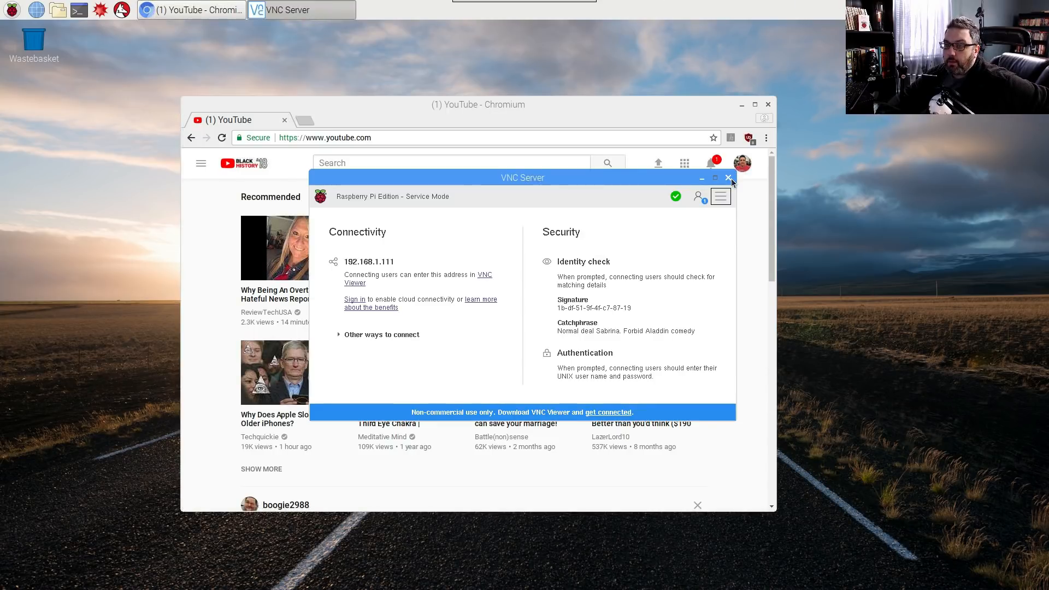
pyautogui.click(728, 177)
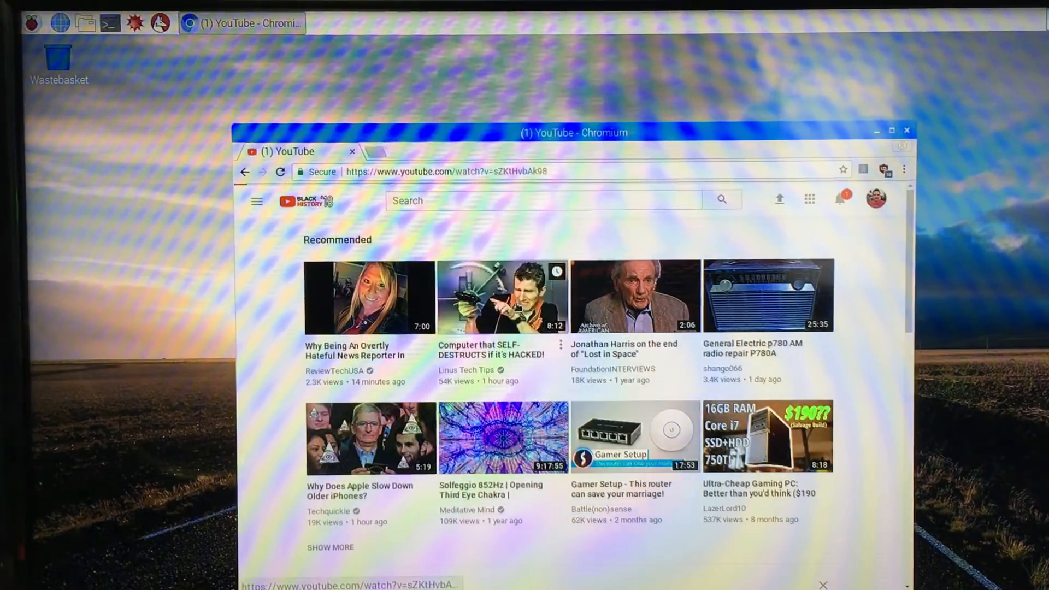
# Step: Play the 'Computer that SELF-DESTRUCTS if it's HACKED!' video and check Quality shows Auto 480p
pyautogui.click(503, 296)
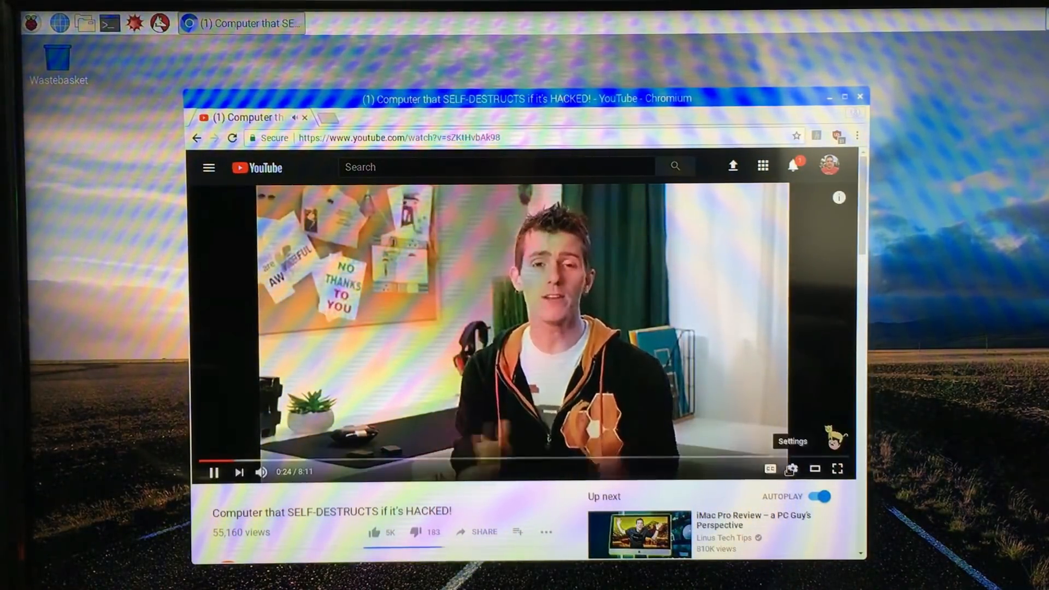
pyautogui.click(792, 469)
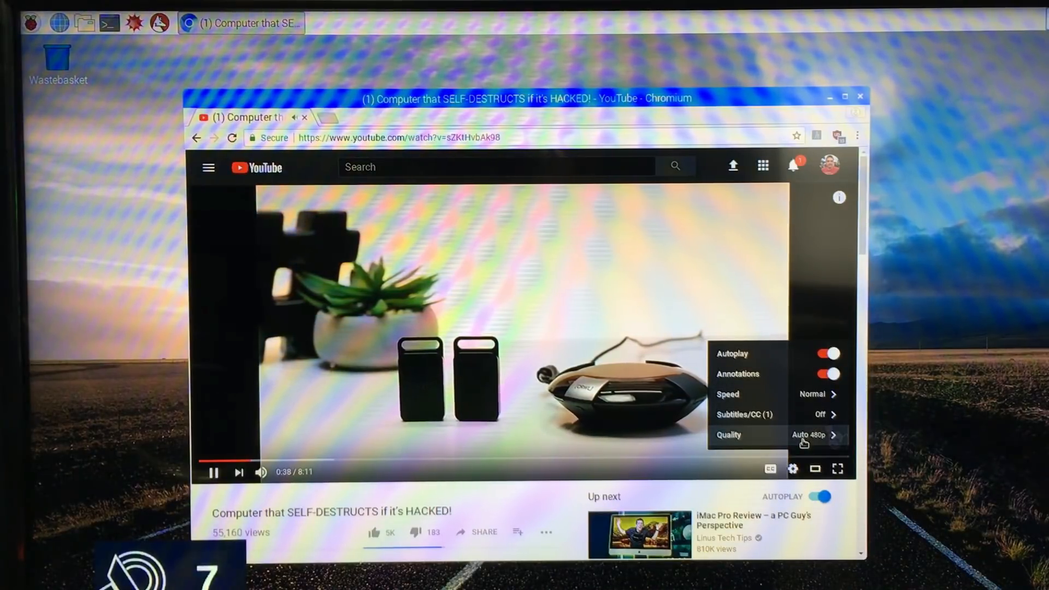
pyautogui.click(729, 435)
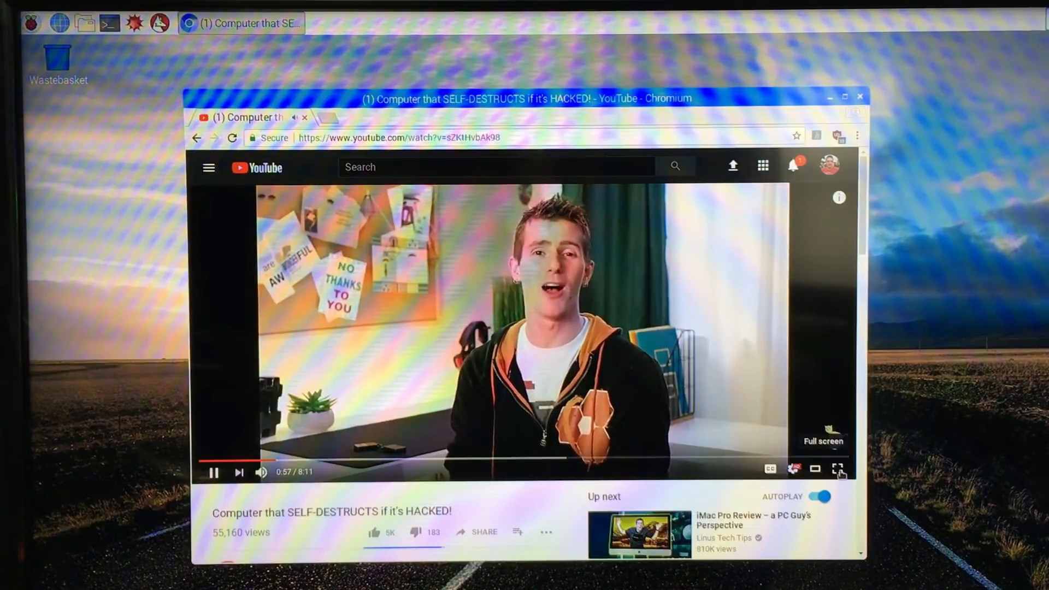
# Step: Watch the video full screen, then browse to the FastGadgets channel page
pyautogui.click(838, 469)
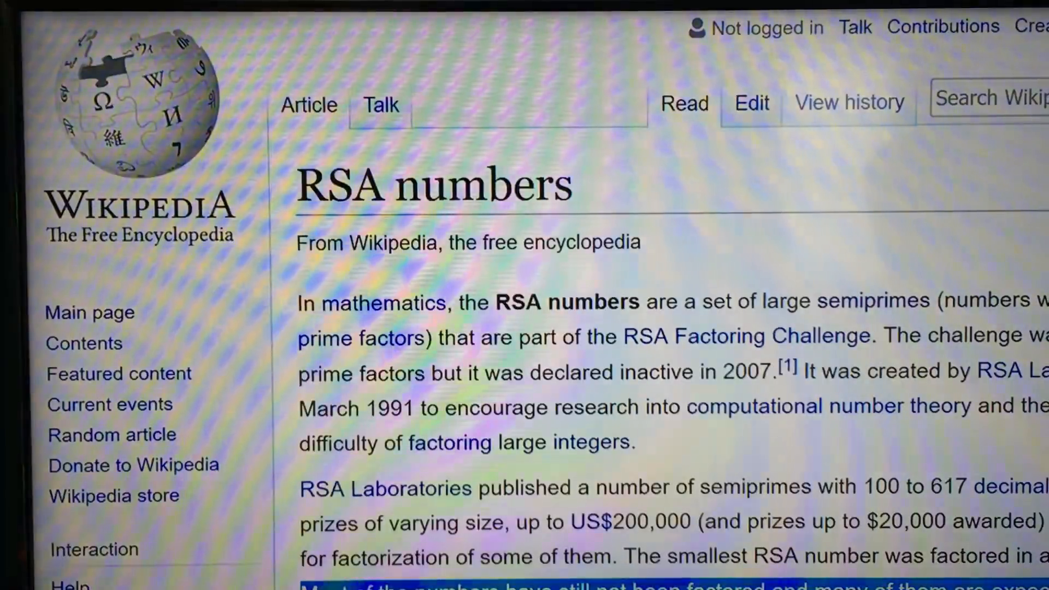
pyautogui.scroll(-3)
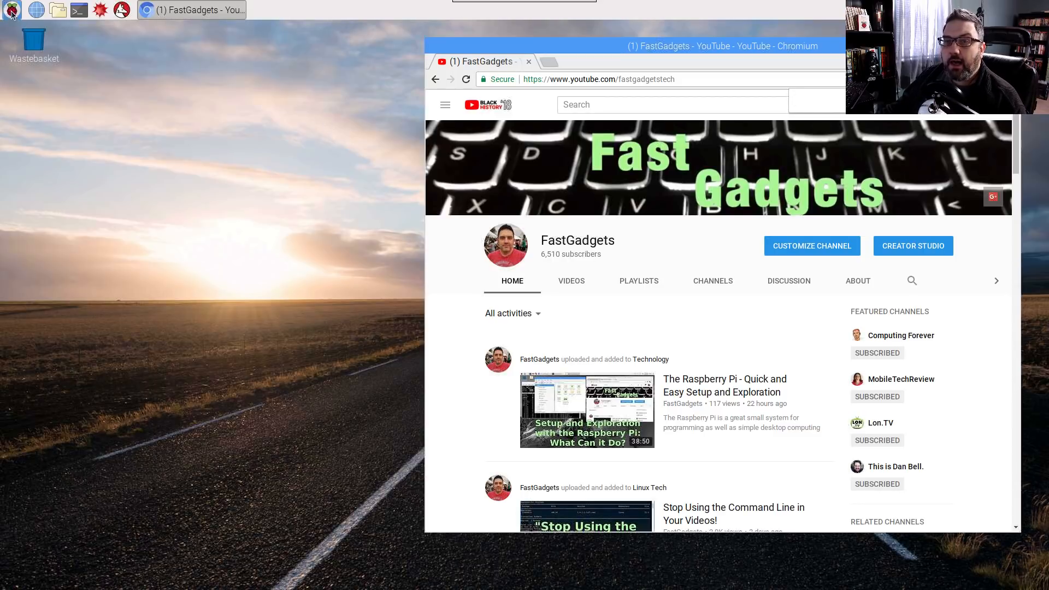
pyautogui.click(11, 10)
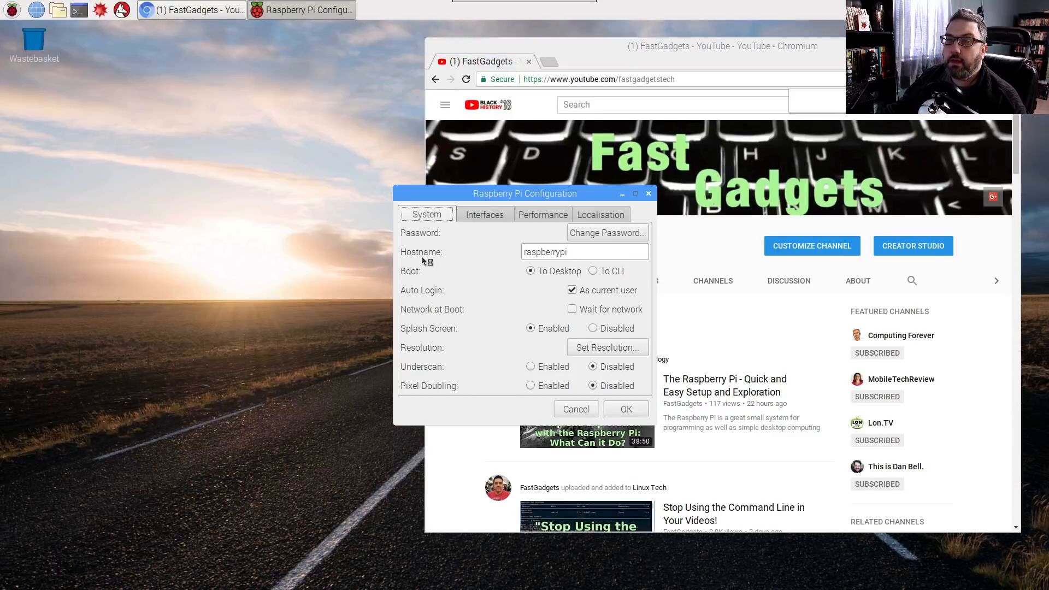
pyautogui.moveTo(524, 193); pyautogui.dragTo(268, 103)
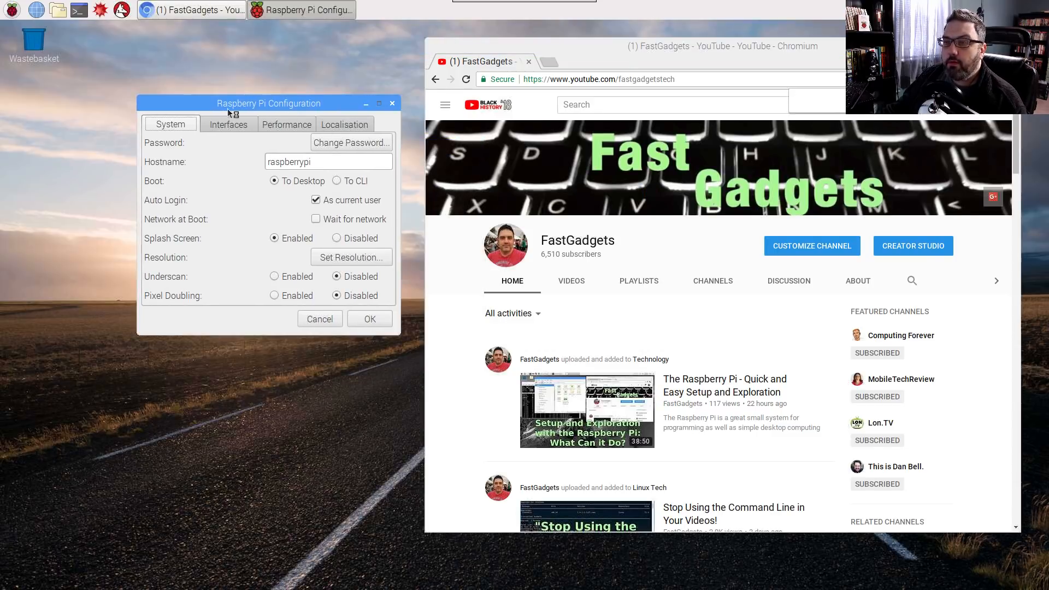
pyautogui.moveTo(269, 103); pyautogui.dragTo(237, 101)
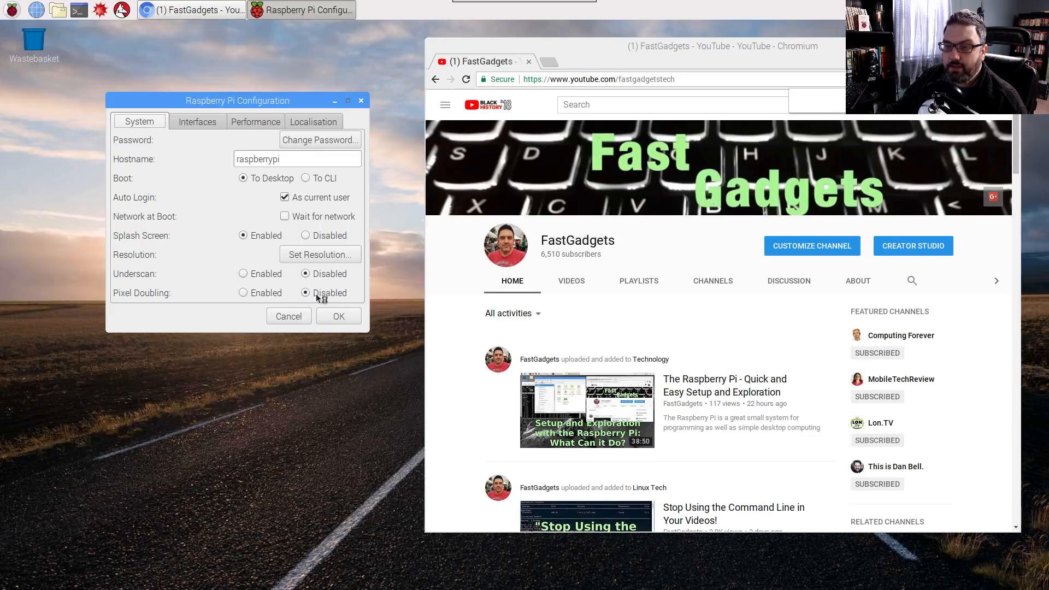
pyautogui.moveTo(305, 296)
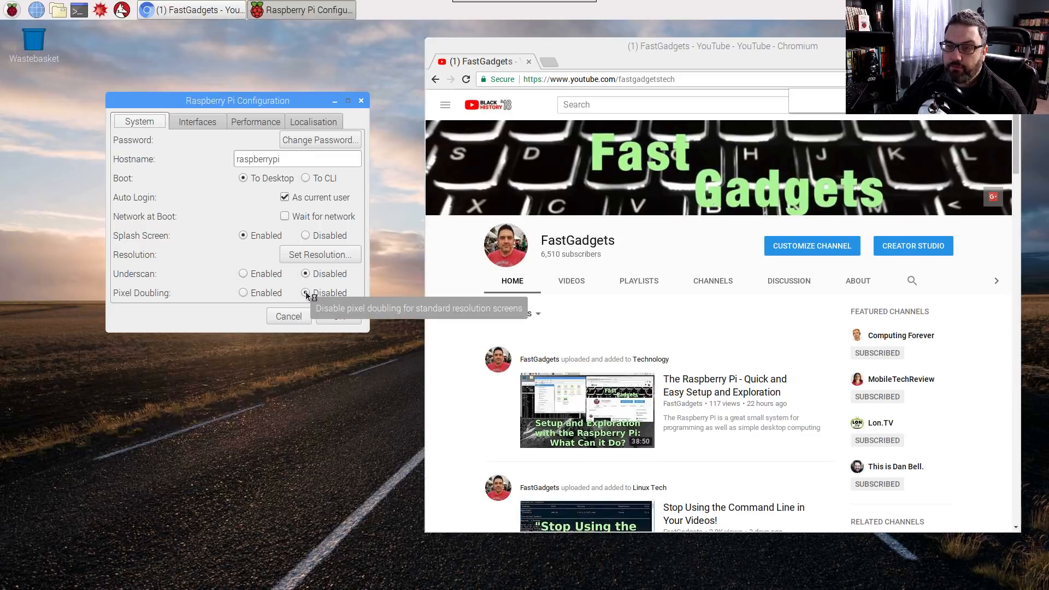
pyautogui.click(255, 121)
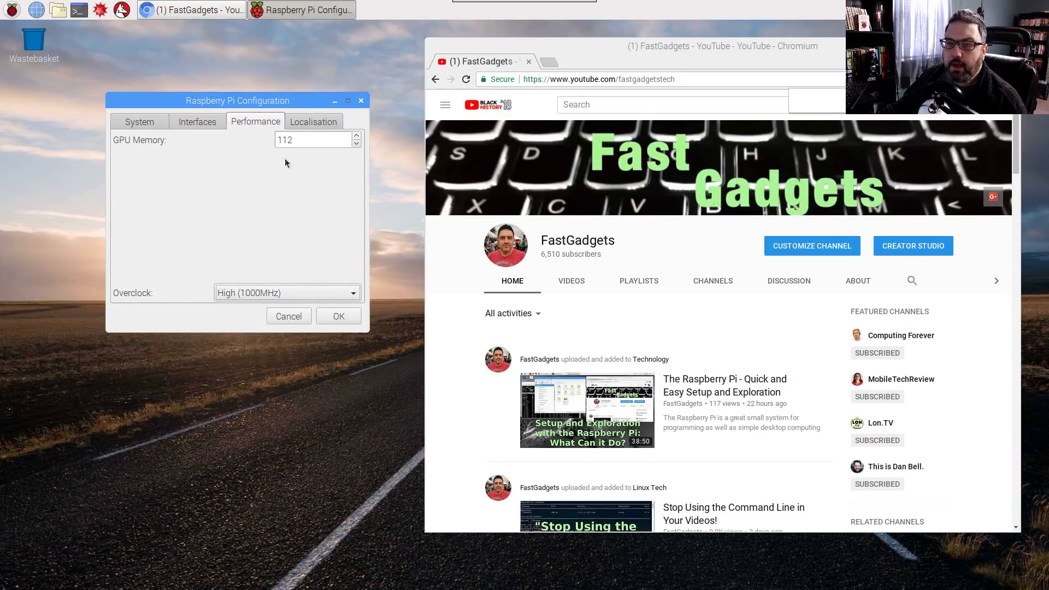
pyautogui.tripleClick(313, 140)
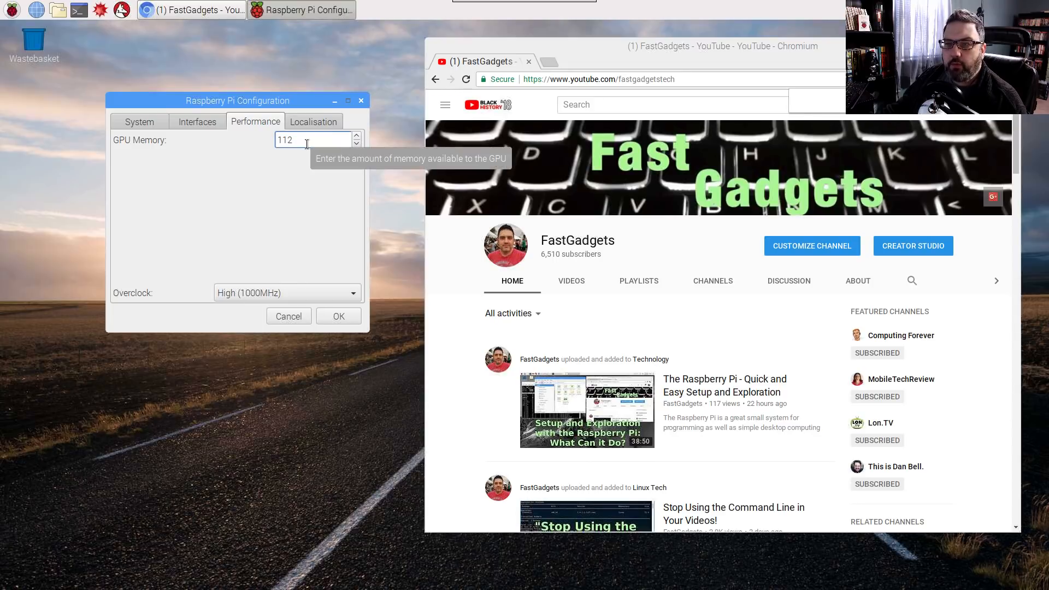
pyautogui.click(314, 121)
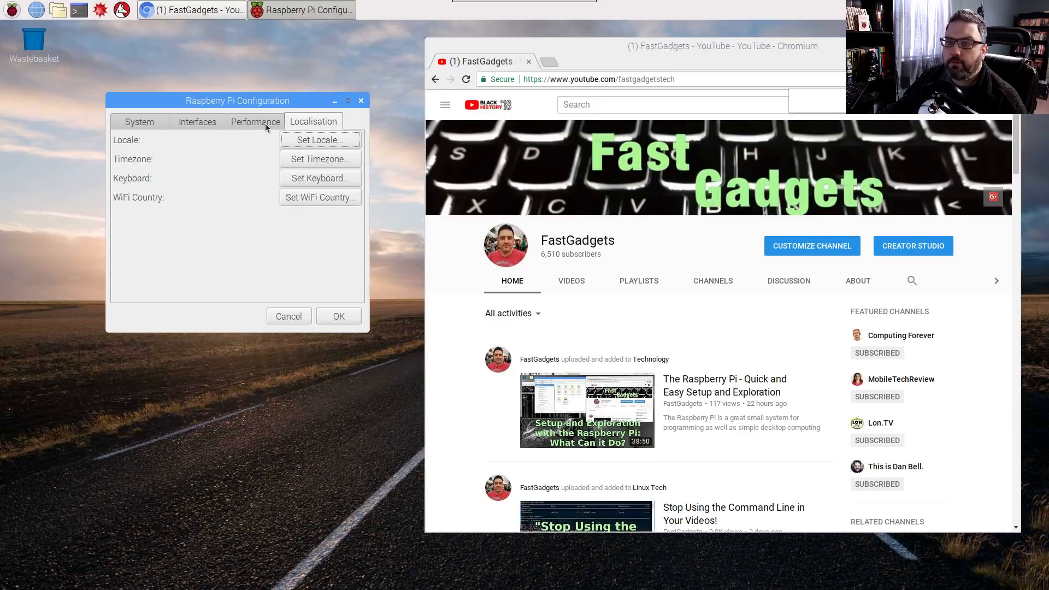
pyautogui.click(255, 121)
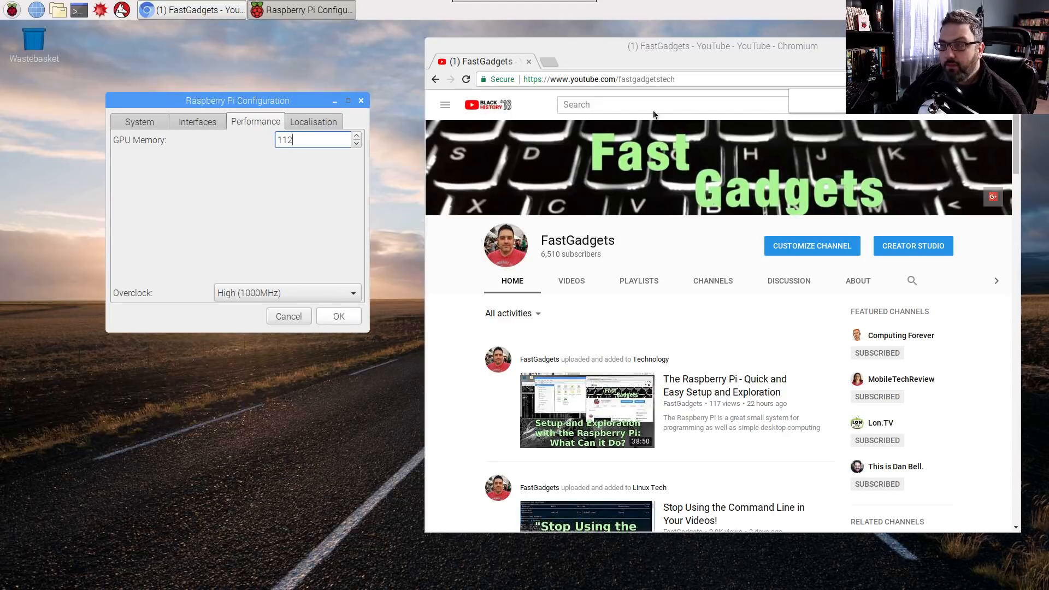
pyautogui.moveTo(297, 235)
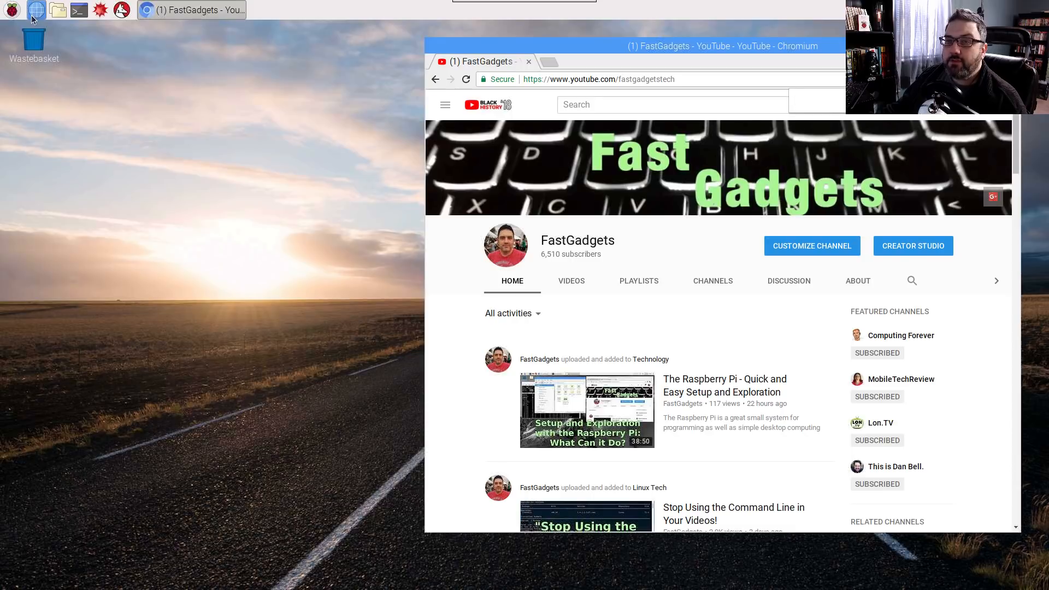
pyautogui.moveTo(58, 10)
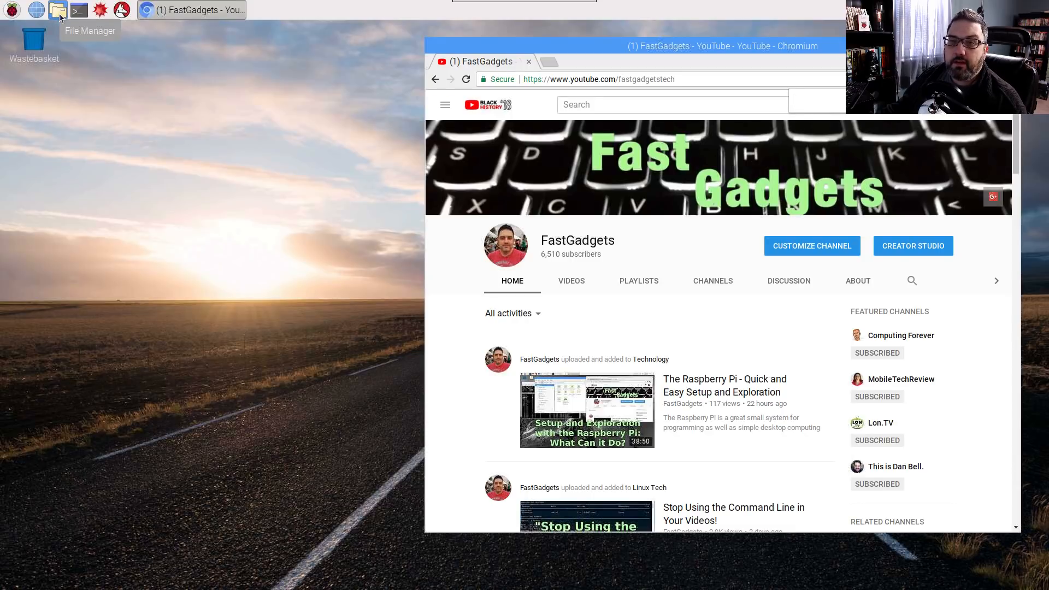
# Step: Launch PCManFM and browse to smb://fedora/ to list the 4TB_drive and print$ shares
pyautogui.click(58, 10)
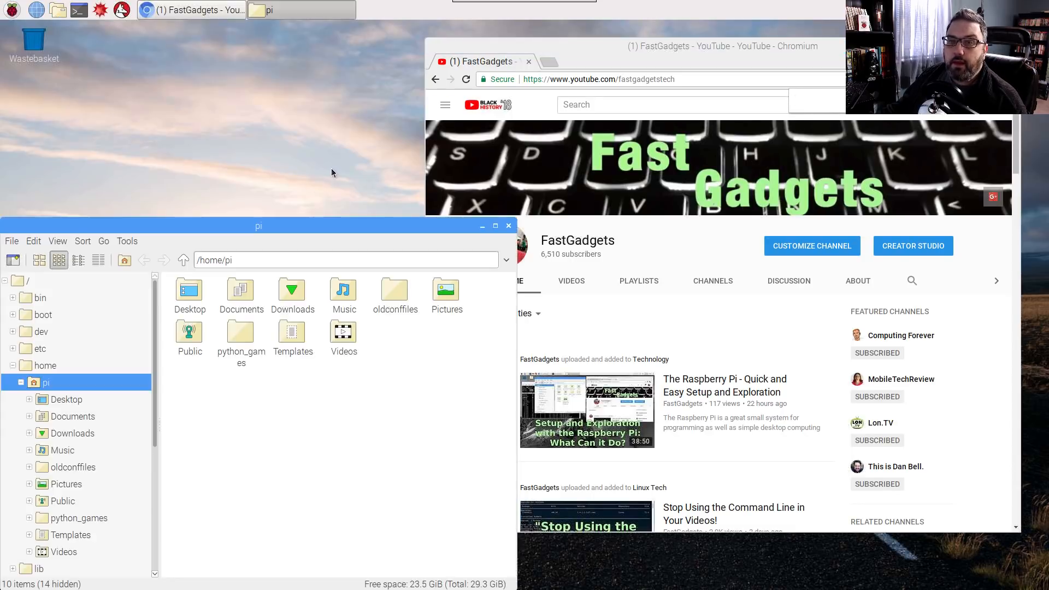
pyautogui.moveTo(258, 225); pyautogui.dragTo(300, 136)
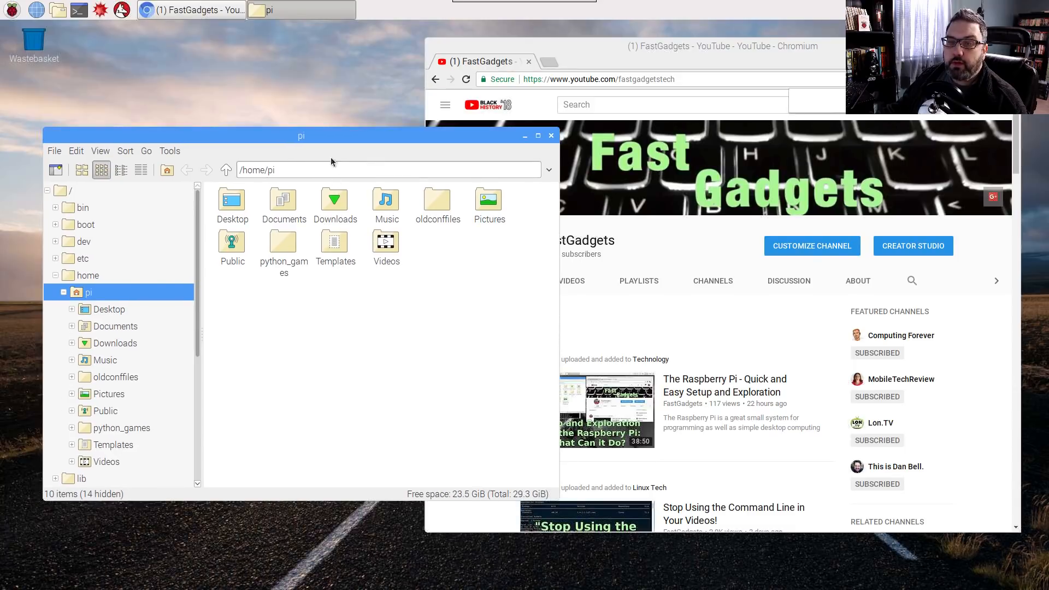
pyautogui.moveTo(301, 136); pyautogui.dragTo(296, 99)
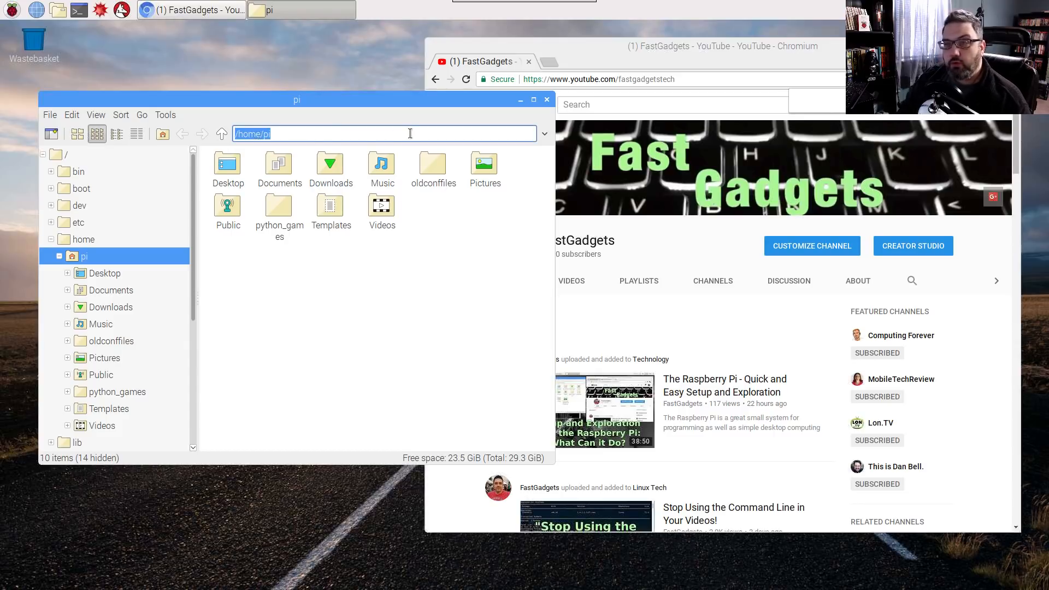
pyautogui.write('smb://')
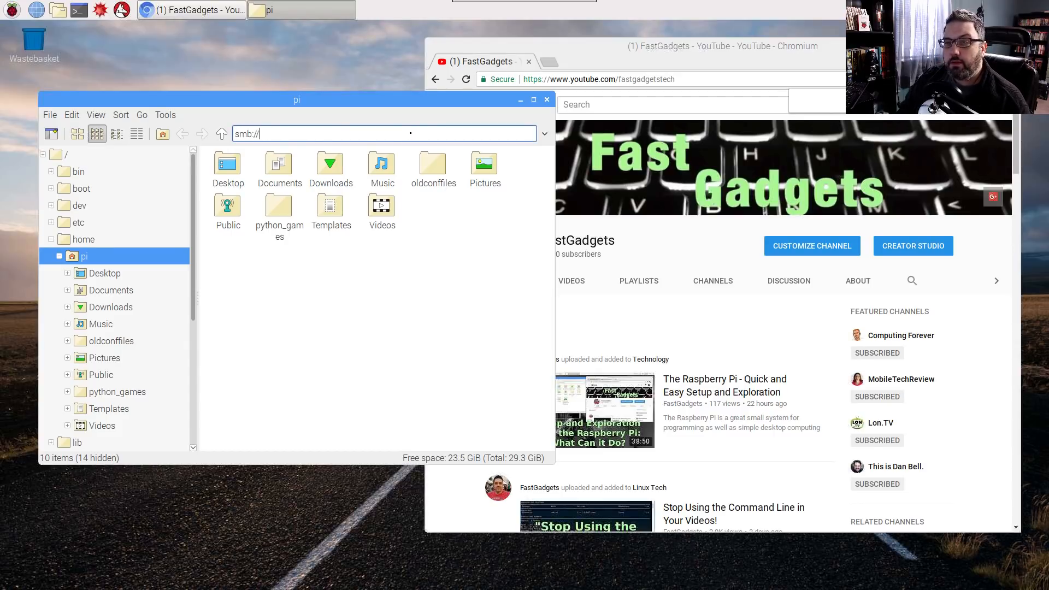
pyautogui.write('fedora/')
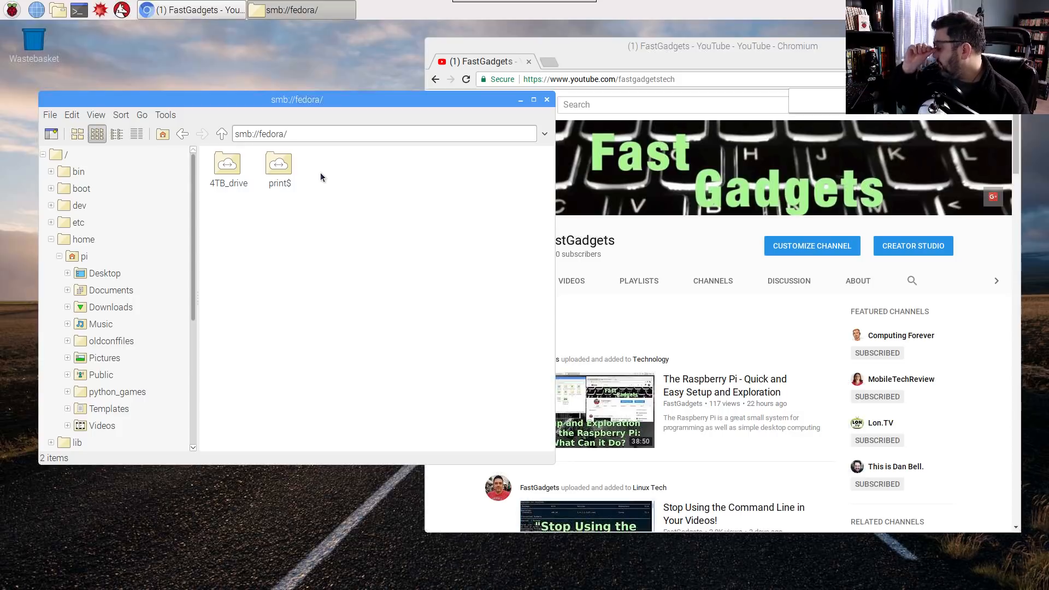
pyautogui.moveTo(247, 199)
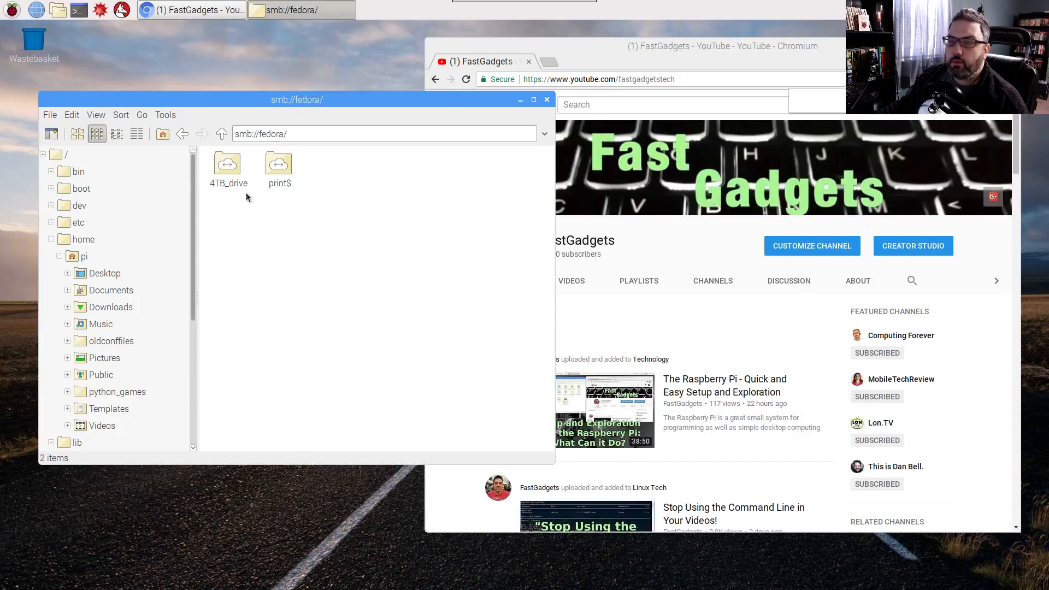
# Step: Connect to the 4TB_drive share as a user, listing Backups, ISO Images, Movies and Music
pyautogui.doubleClick(227, 164)
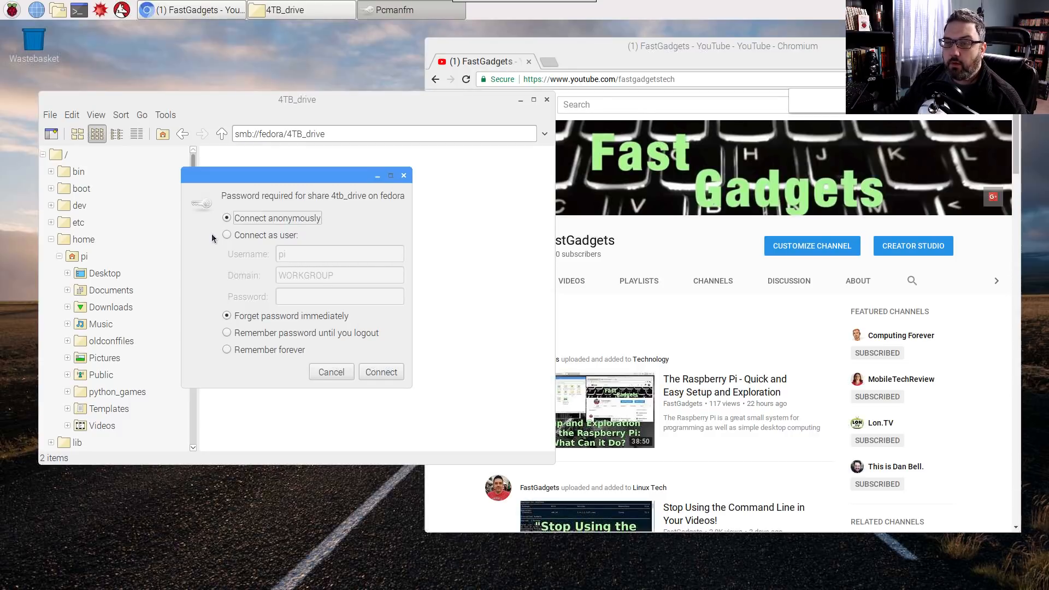
pyautogui.click(227, 235)
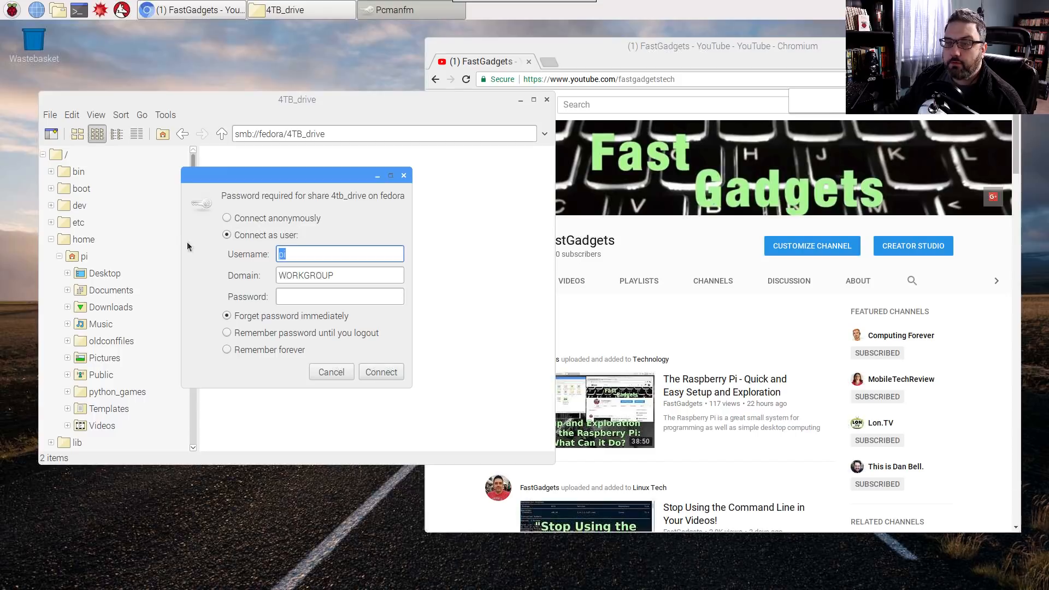
pyautogui.click(380, 372)
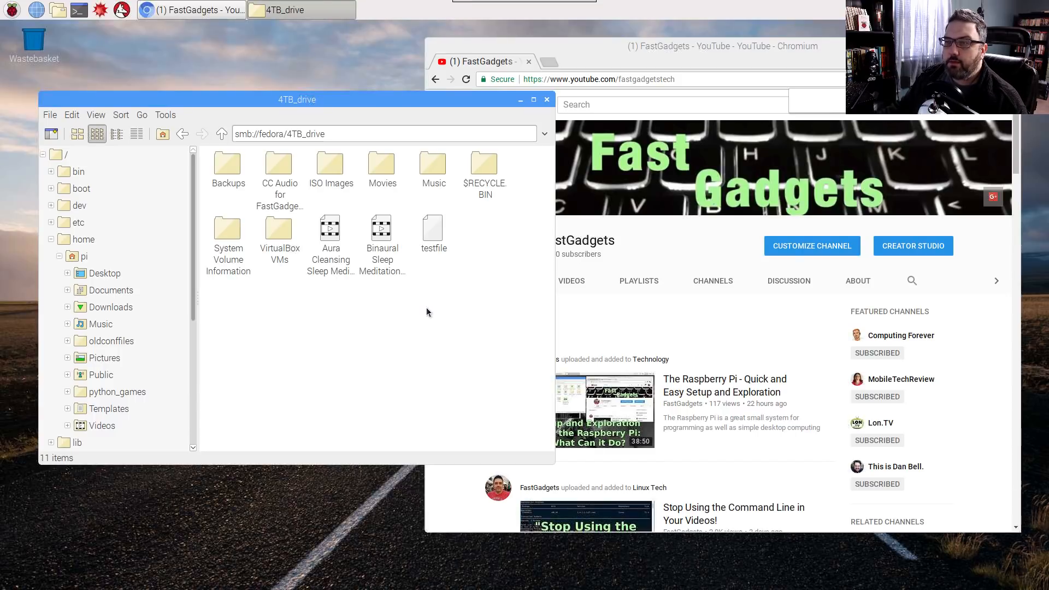
pyautogui.moveTo(405, 302)
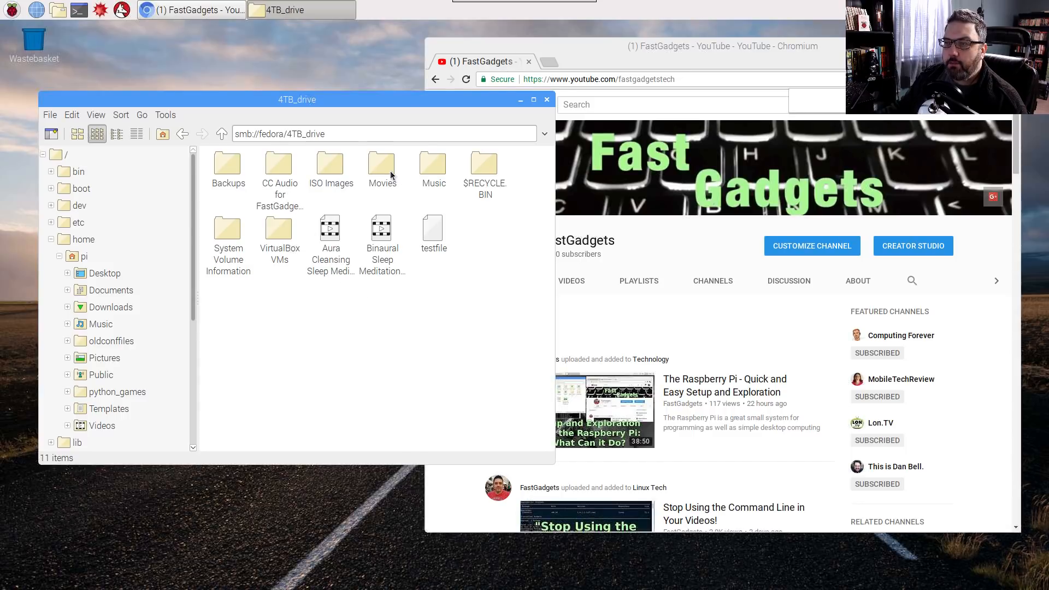
pyautogui.moveTo(382, 167)
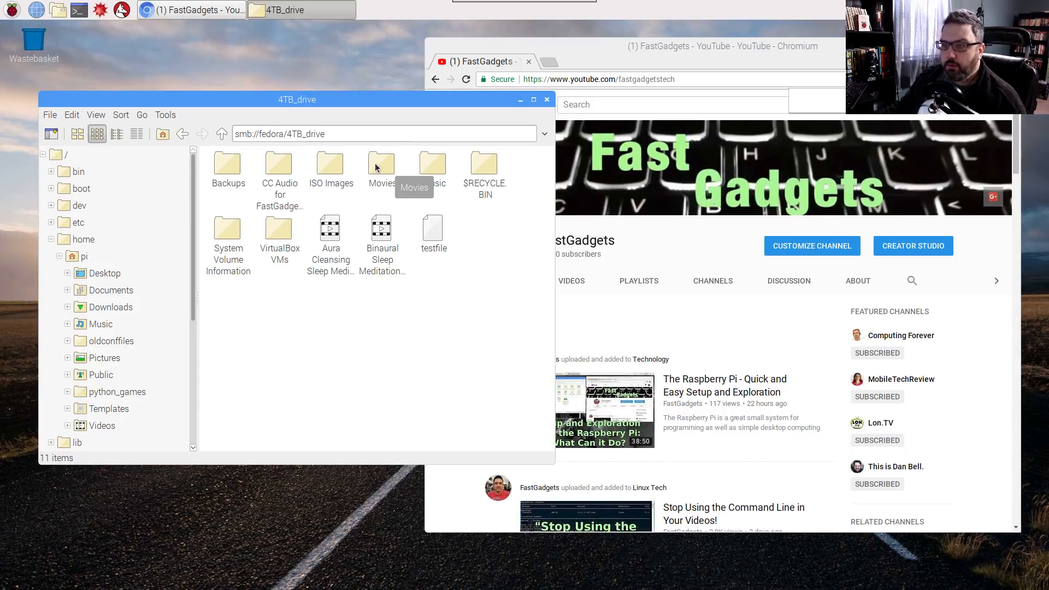
# Step: Navigate into Movies, then Battlestar Galactica, then the BSG Season 1 HR HDTV episodes folder
pyautogui.doubleClick(380, 165)
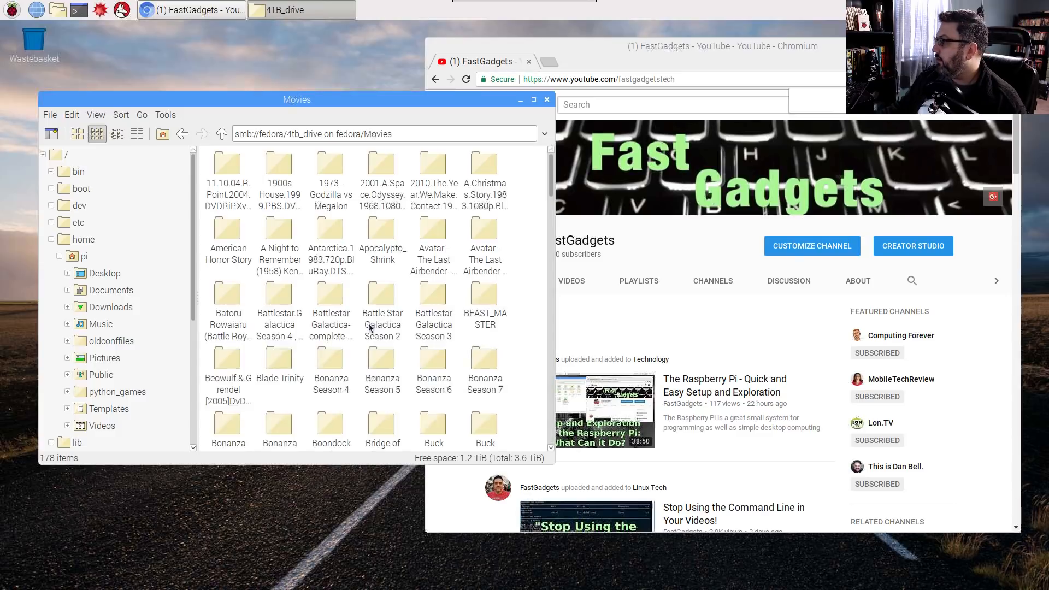
pyautogui.moveTo(535, 316)
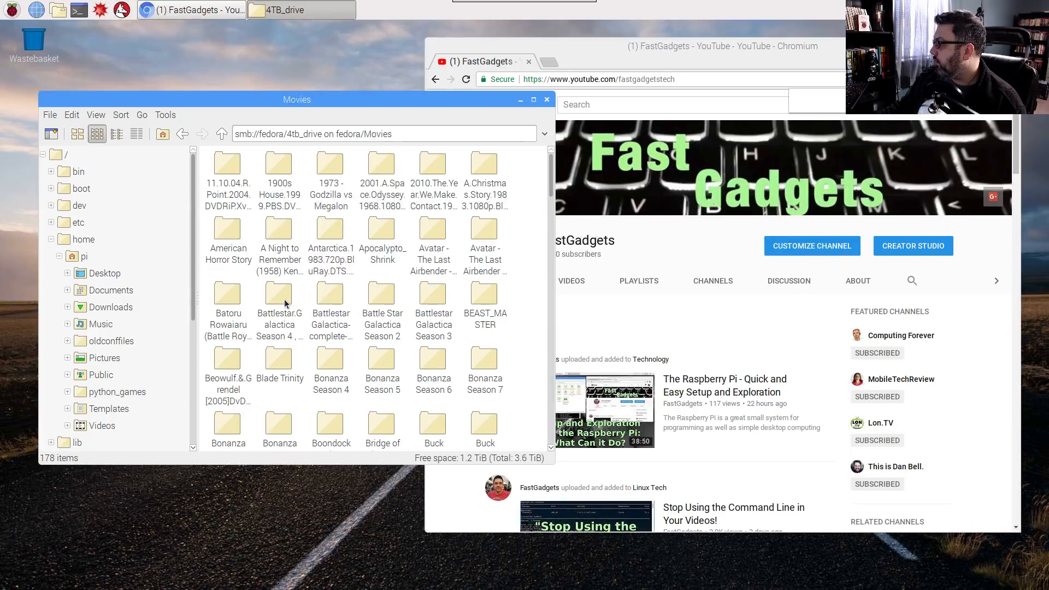
pyautogui.moveTo(334, 309)
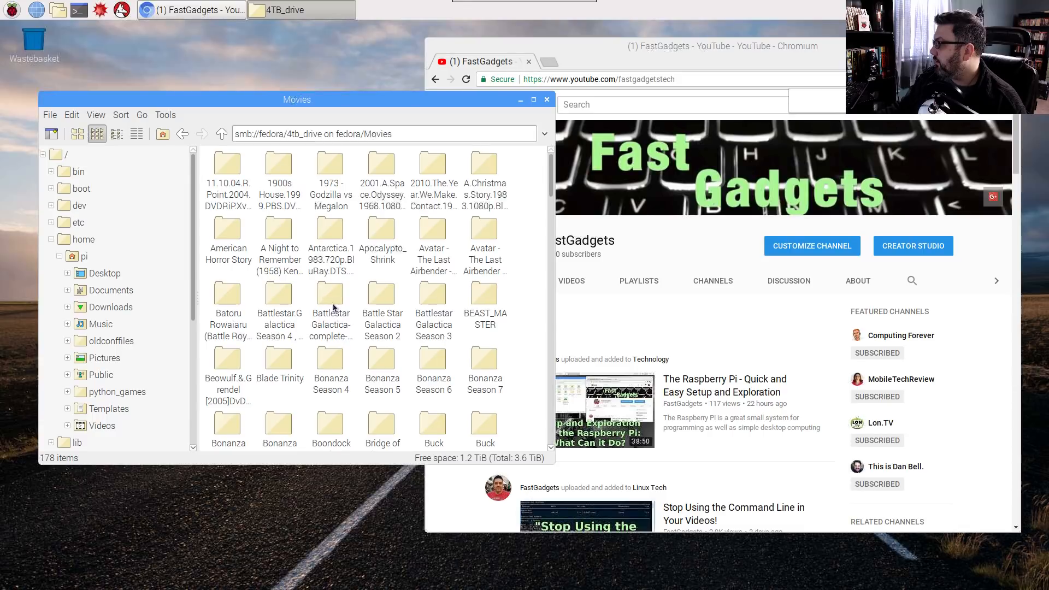
pyautogui.doubleClick(330, 303)
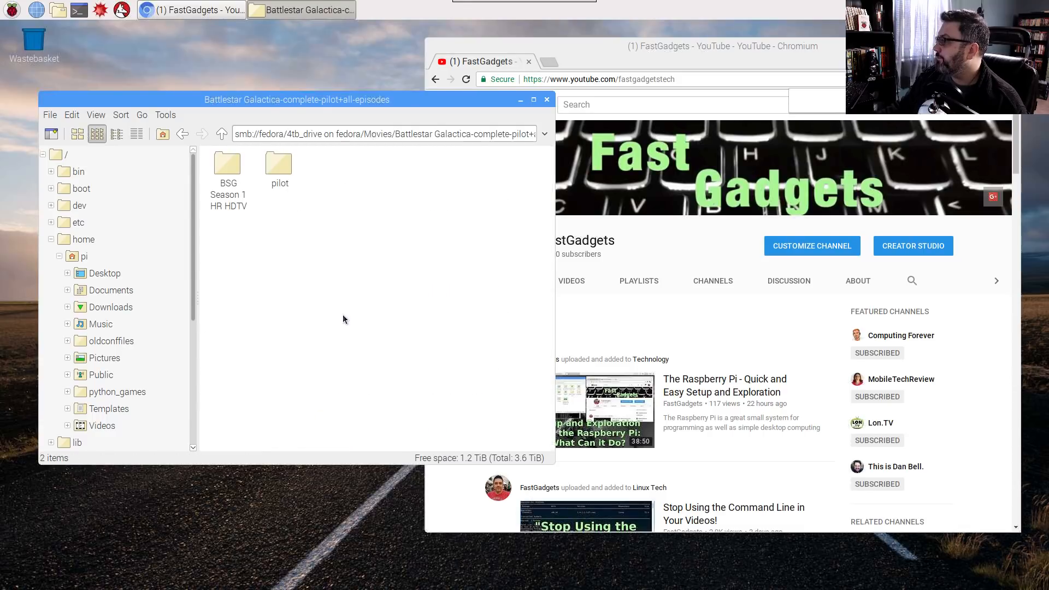
pyautogui.doubleClick(227, 163)
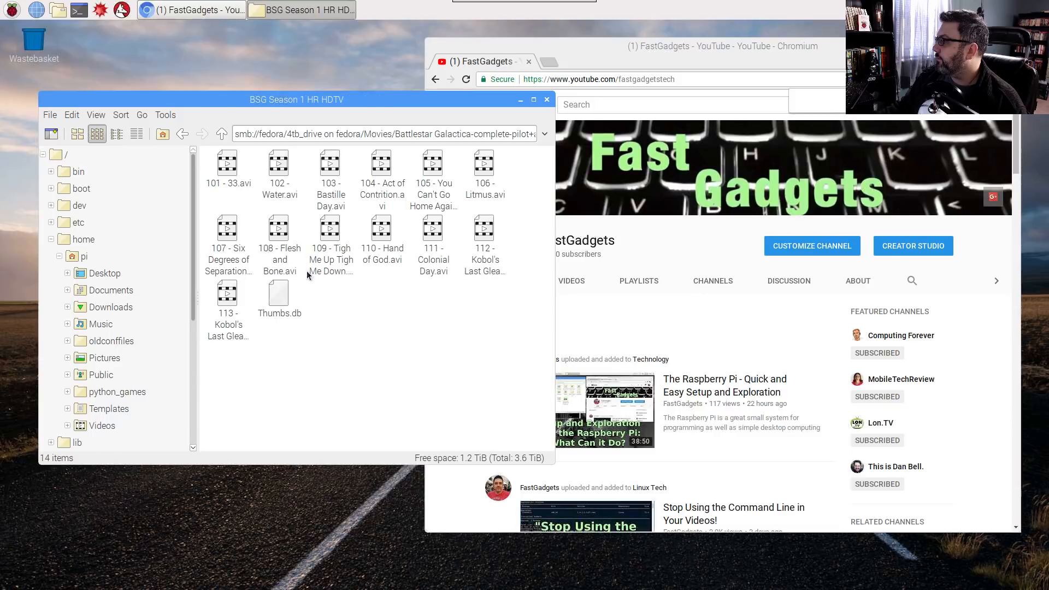
pyautogui.moveTo(252, 252)
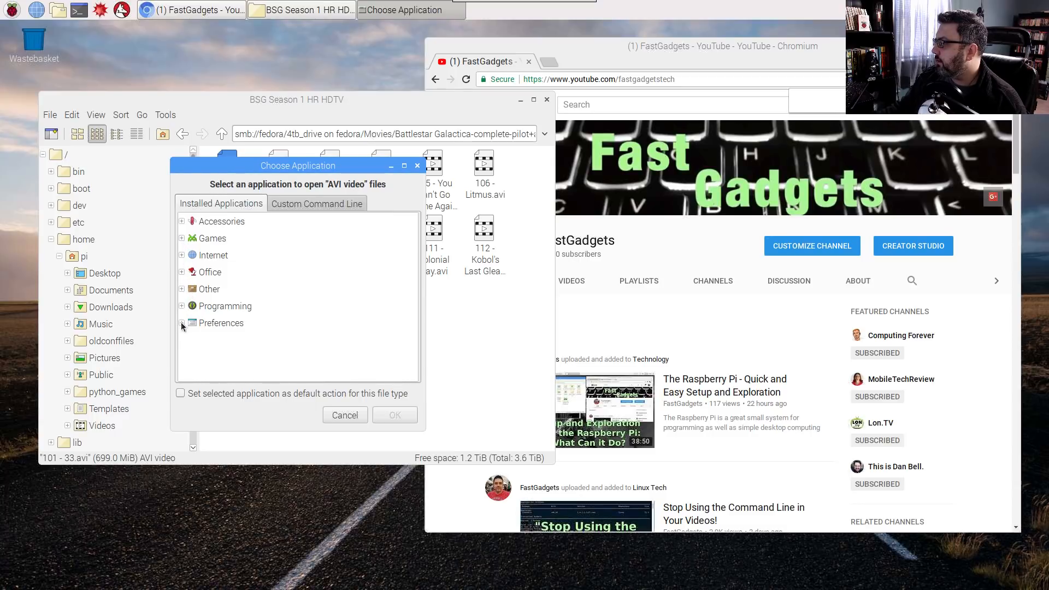
# Step: Browse the Other category in Choose Application, then cancel without picking a player
pyautogui.click(181, 289)
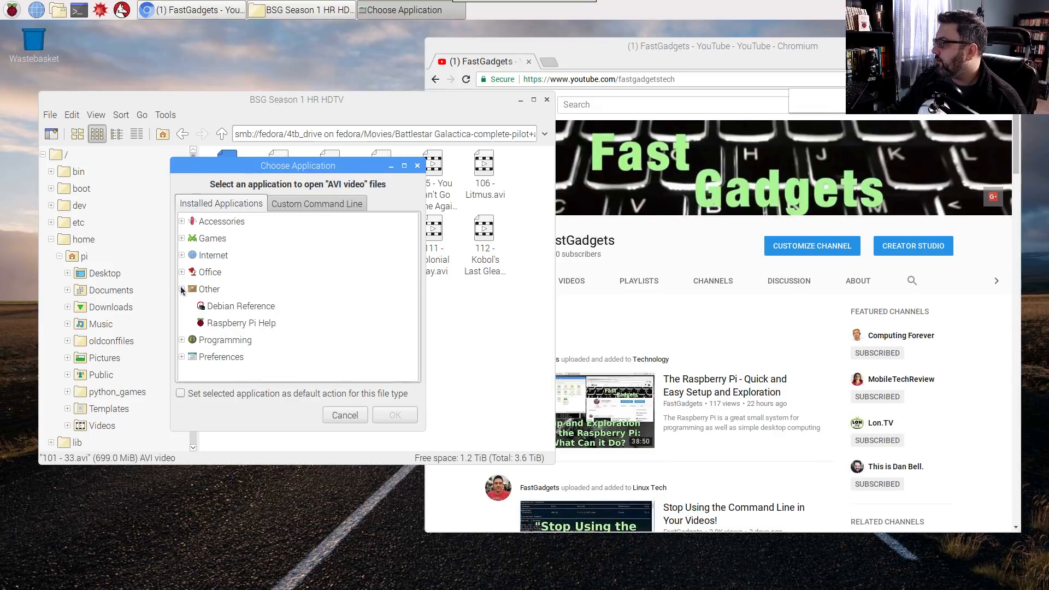
pyautogui.click(181, 289)
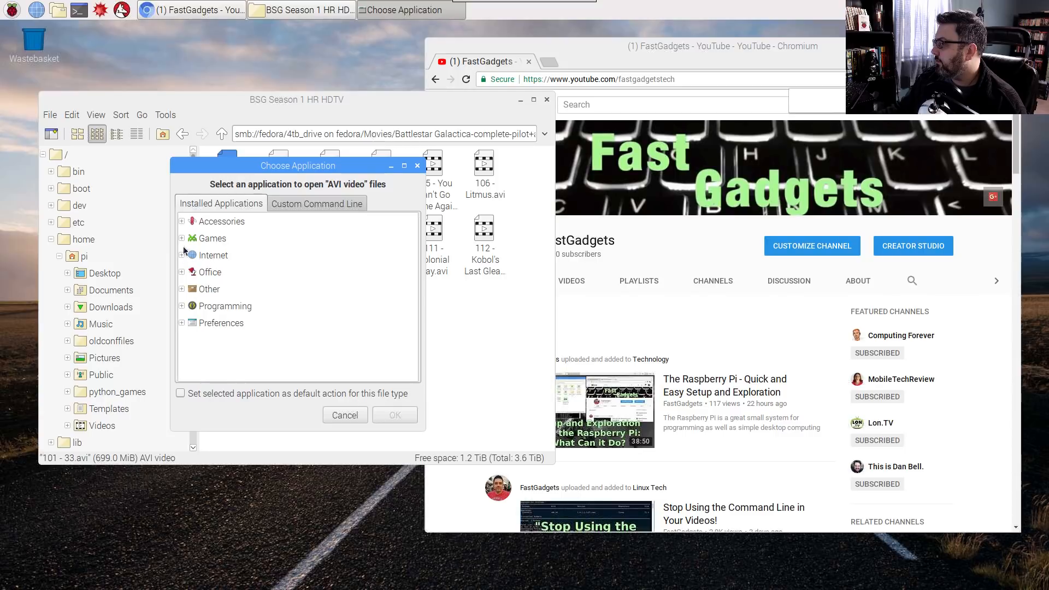
pyautogui.moveTo(383, 434)
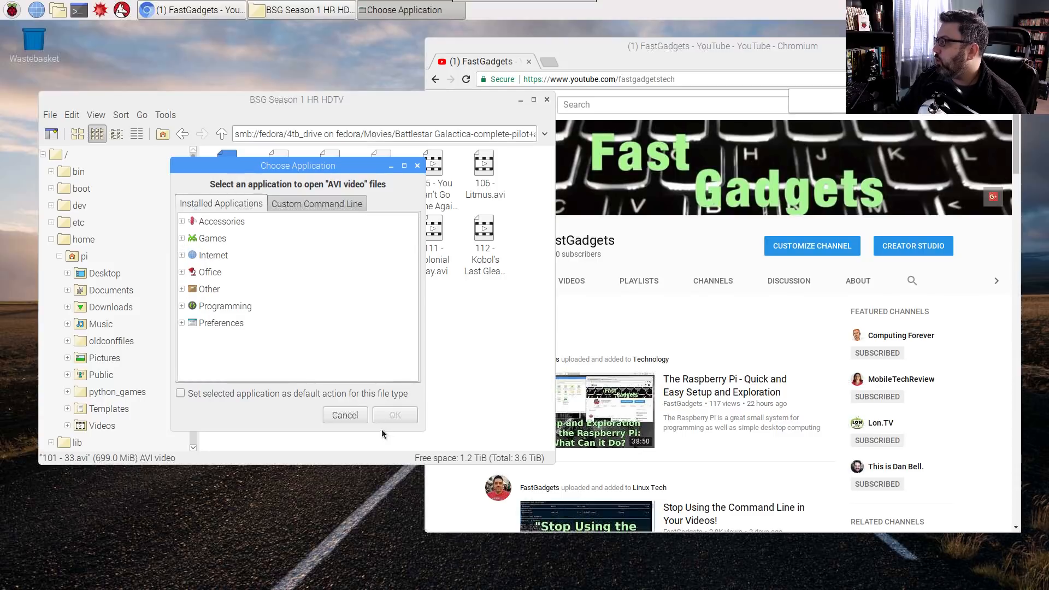
pyautogui.click(345, 415)
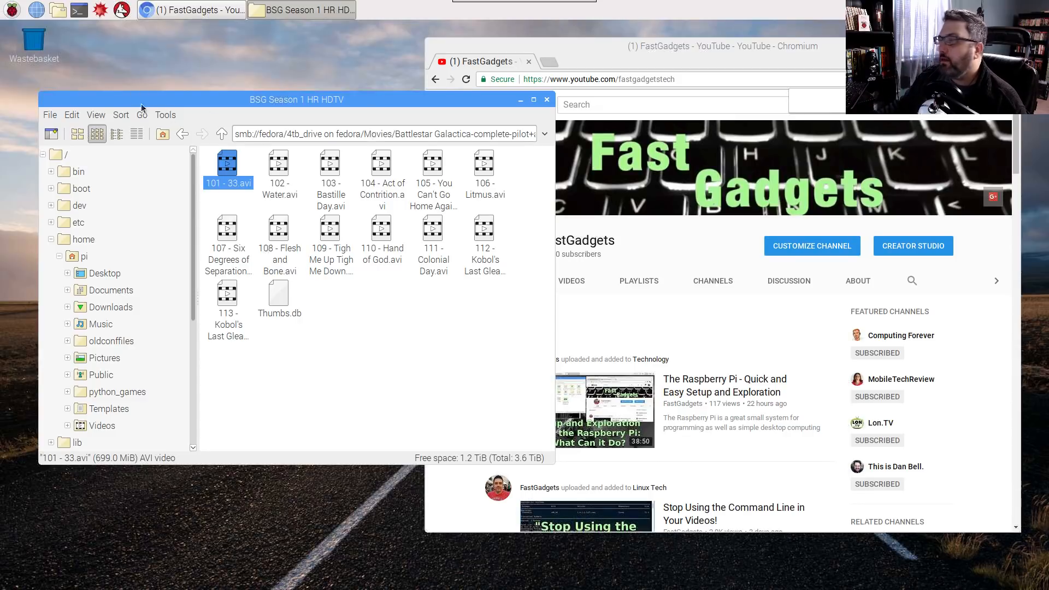
pyautogui.moveTo(87, 37)
pyautogui.write('sudo a')
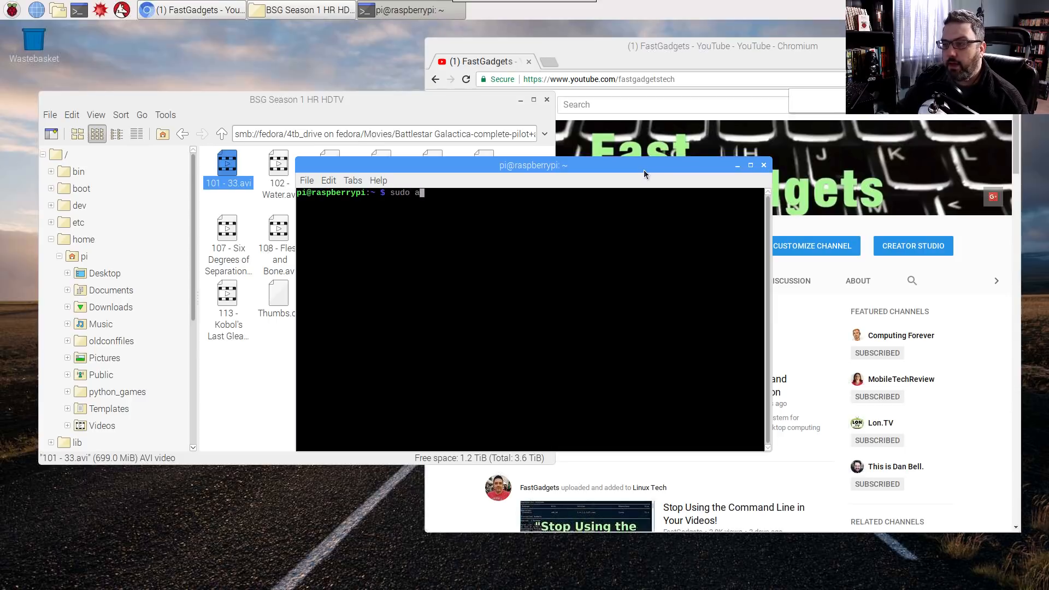
# Step: Run sudo apt-get install vlc and confirm with y to install VLC
pyautogui.write('pt-get install vlc')
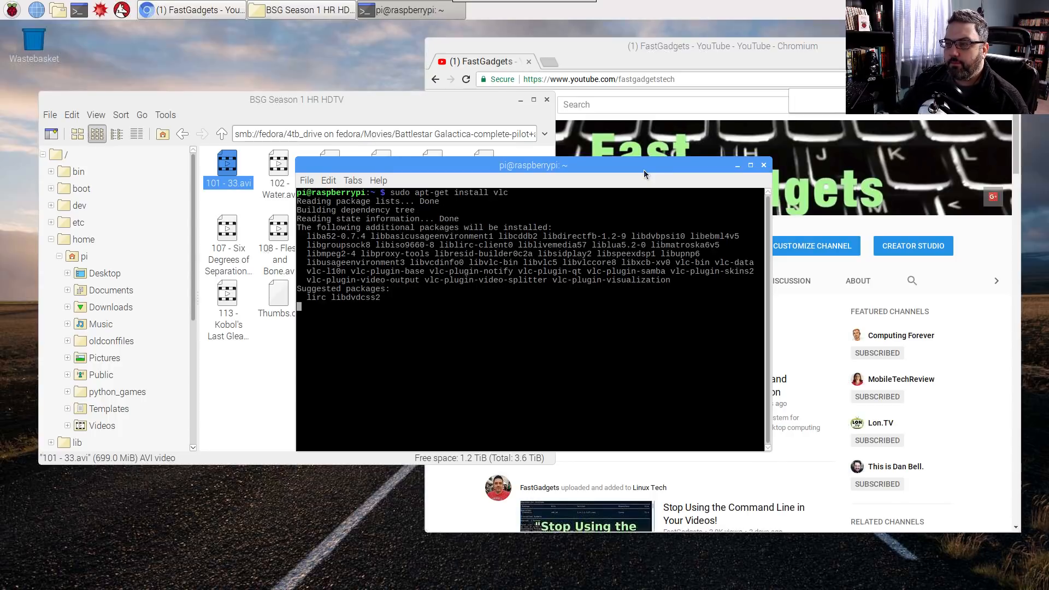
pyautogui.write('y')
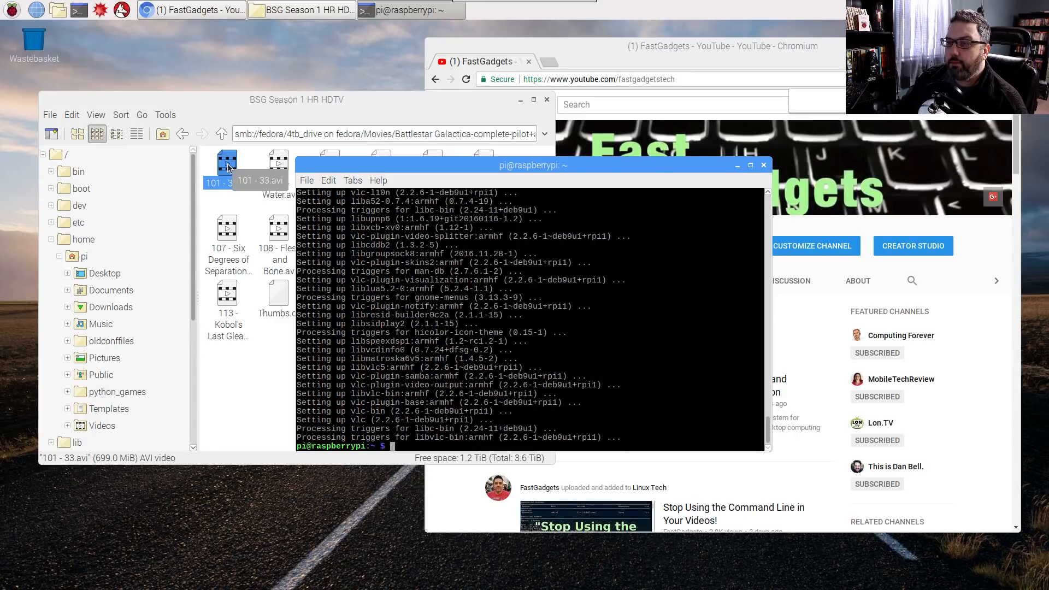
# Step: Play 101 - 33.avi in VLC, accepting the network access policy, and reposition the player window
pyautogui.click(296, 100)
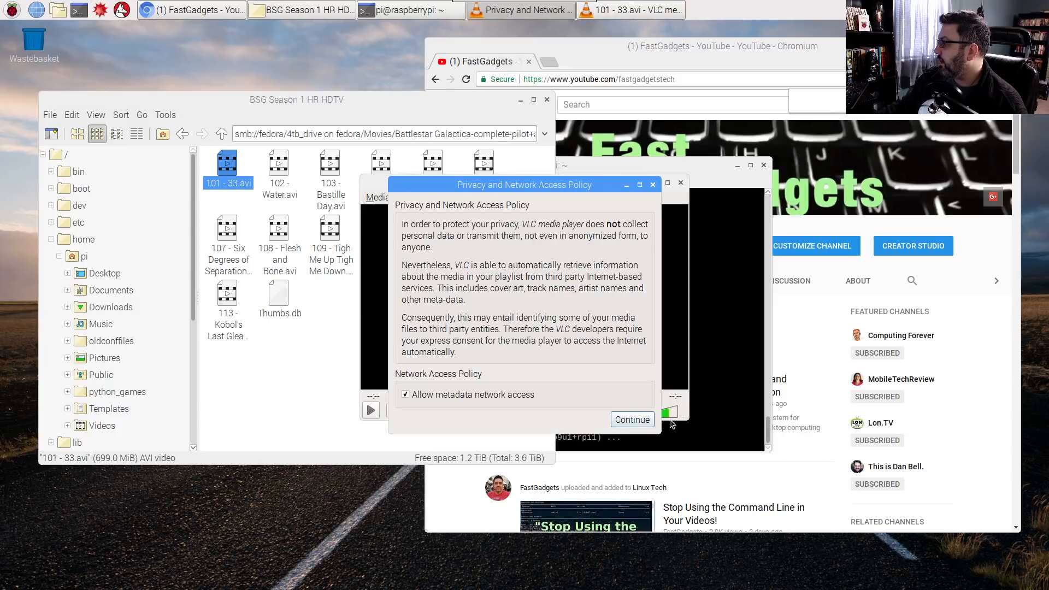
pyautogui.click(630, 420)
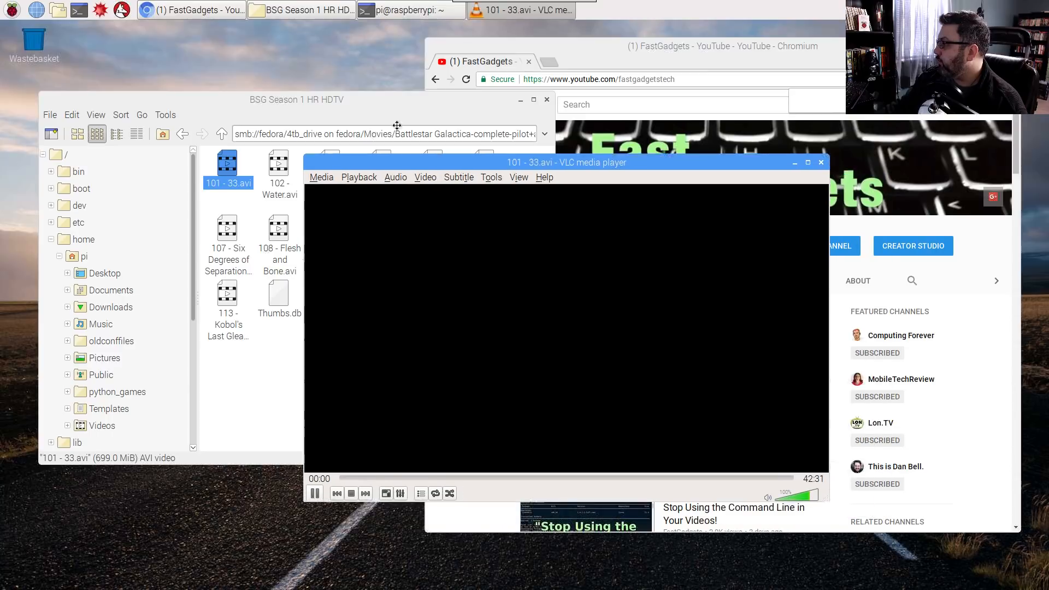
pyautogui.moveTo(567, 162); pyautogui.dragTo(482, 104)
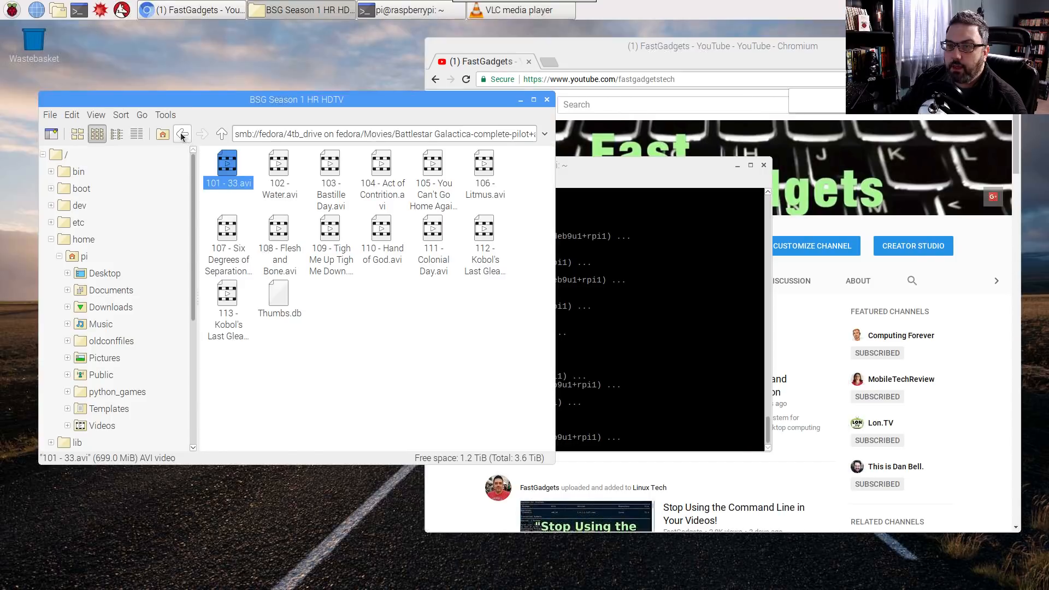
# Step: Go up to Movies and launch the Avengers.Age.of.Ultron 2015 1080p .mkv in VLC
pyautogui.click(182, 134)
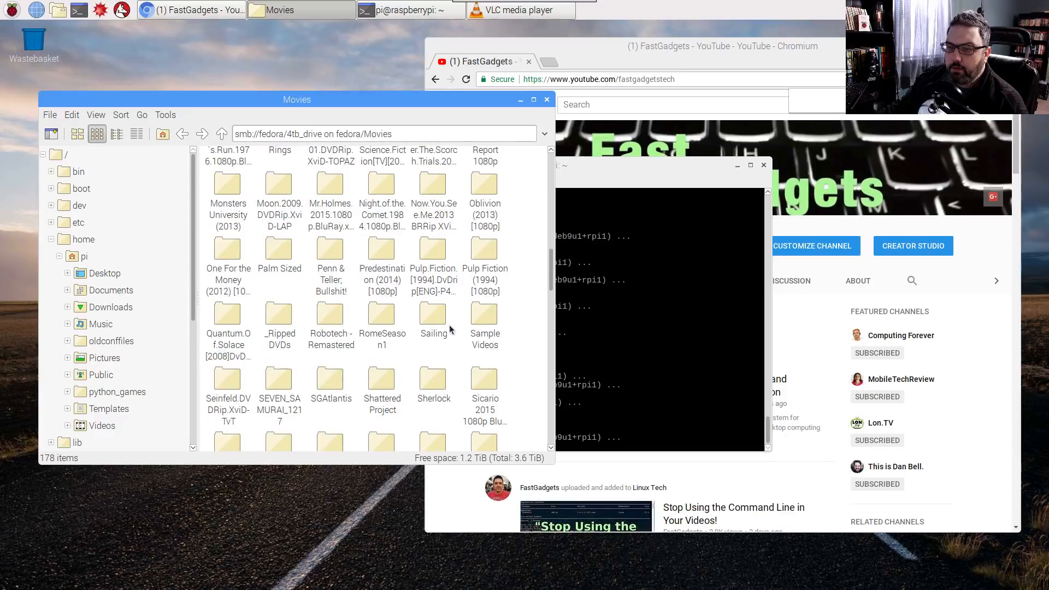
pyautogui.scroll(-3)
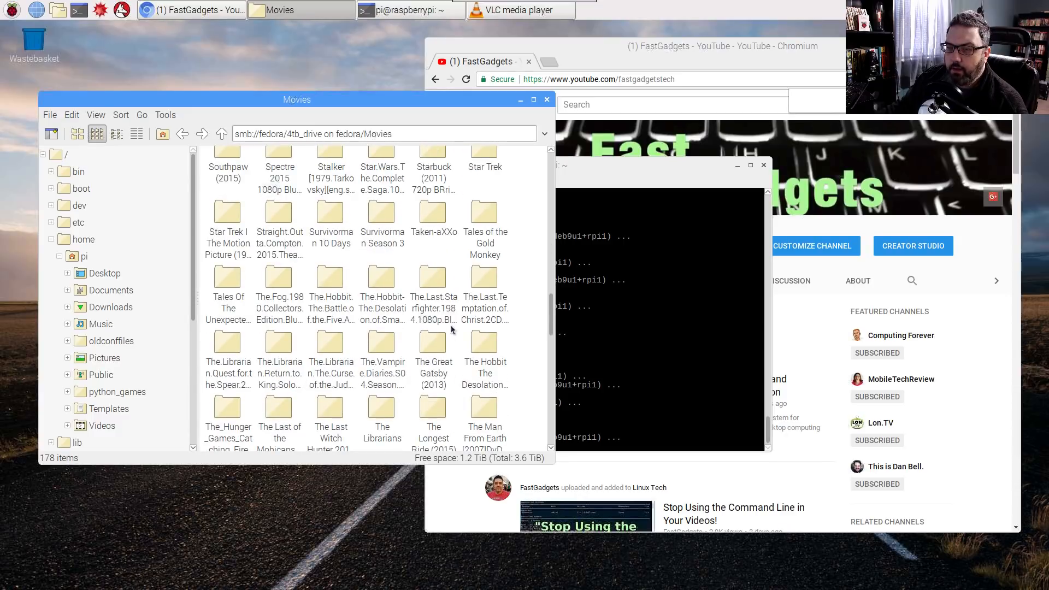
pyautogui.scroll(-3)
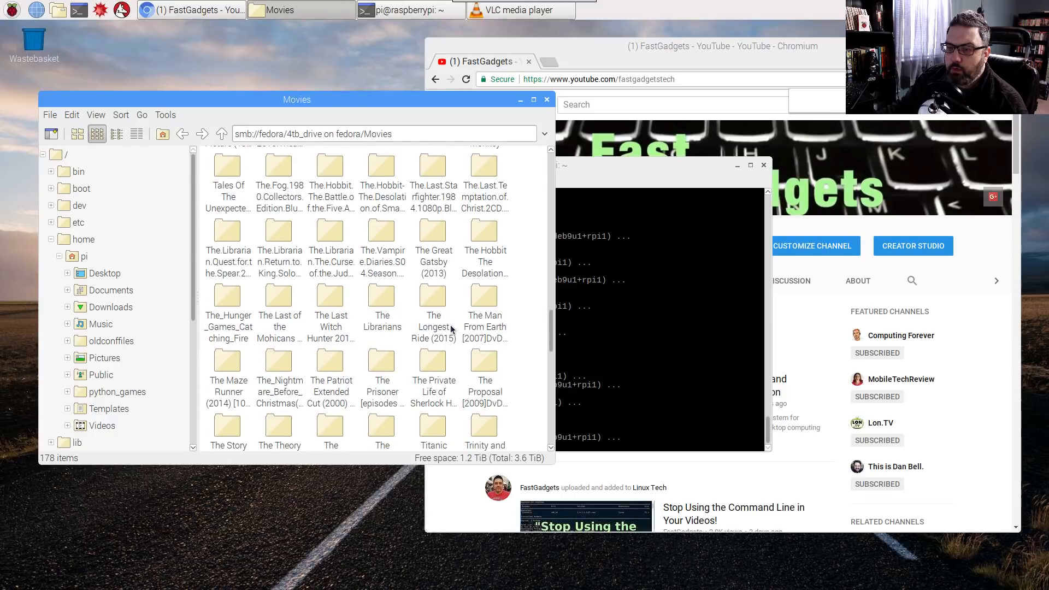
pyautogui.scroll(-3)
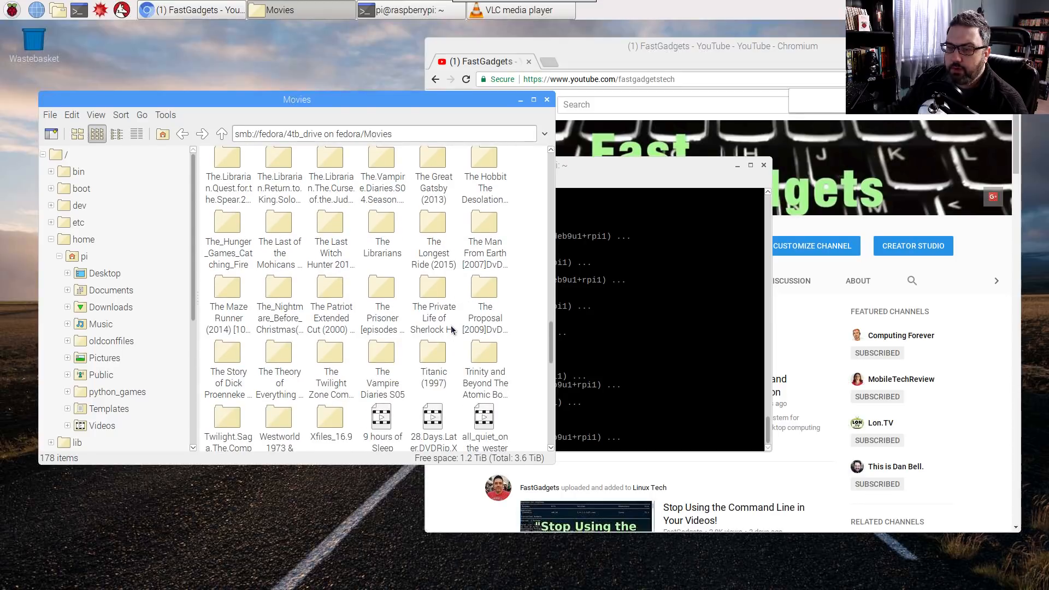
pyautogui.scroll(-3)
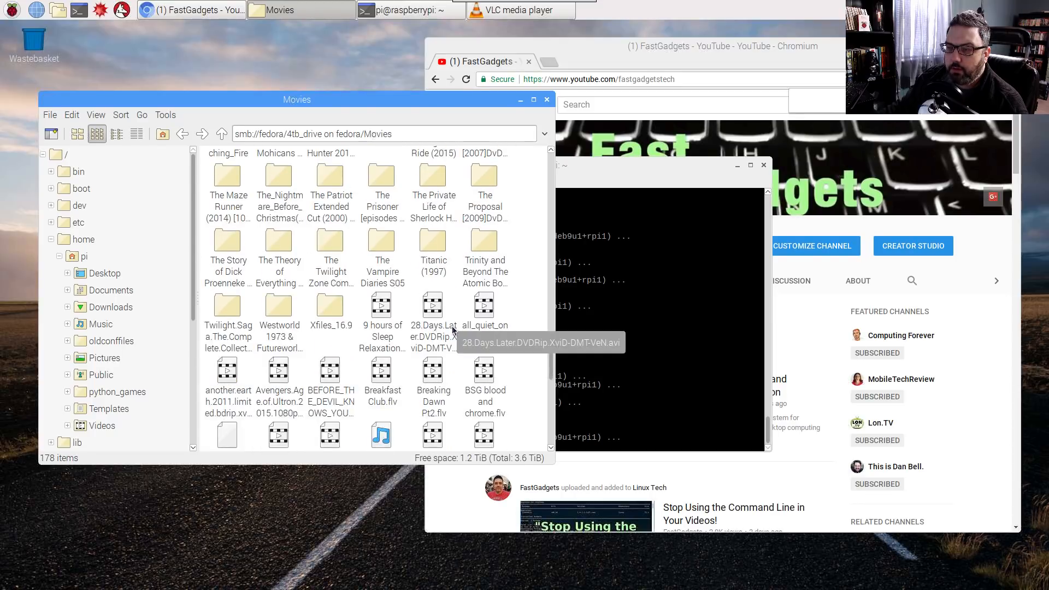
pyautogui.scroll(-3)
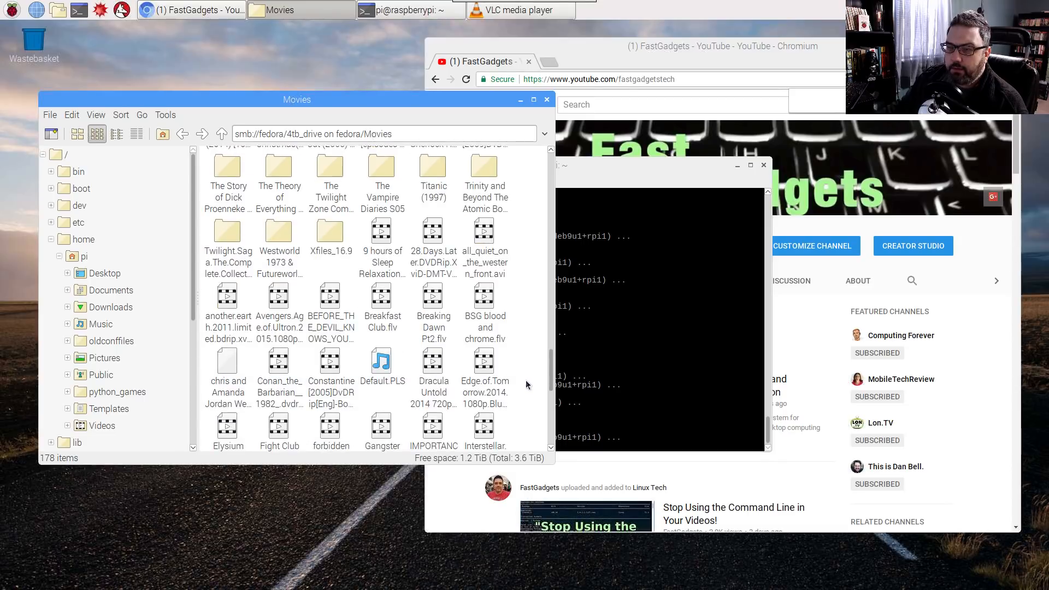
pyautogui.scroll(-3)
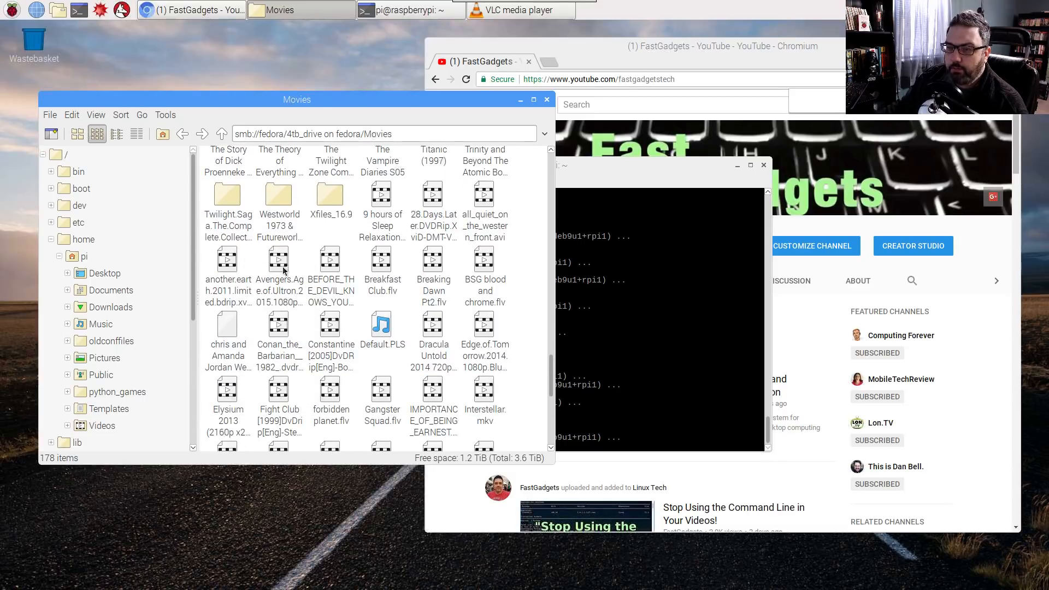
pyautogui.doubleClick(278, 261)
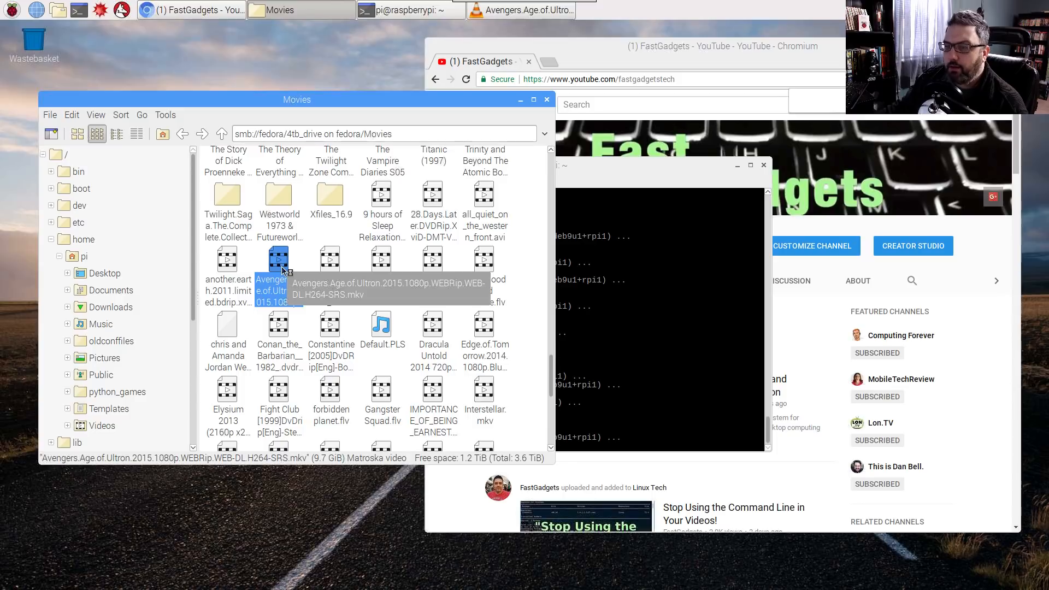
# Step: Play Avengers in VLC, centre the player window, watch briefly and close it
pyautogui.doubleClick(277, 258)
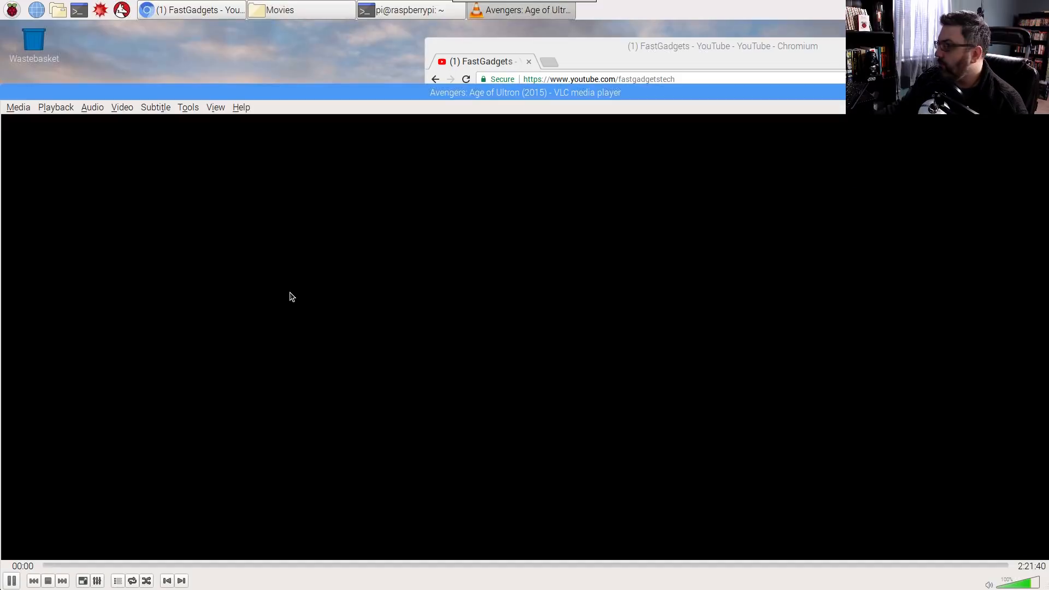
pyautogui.moveTo(748, 263)
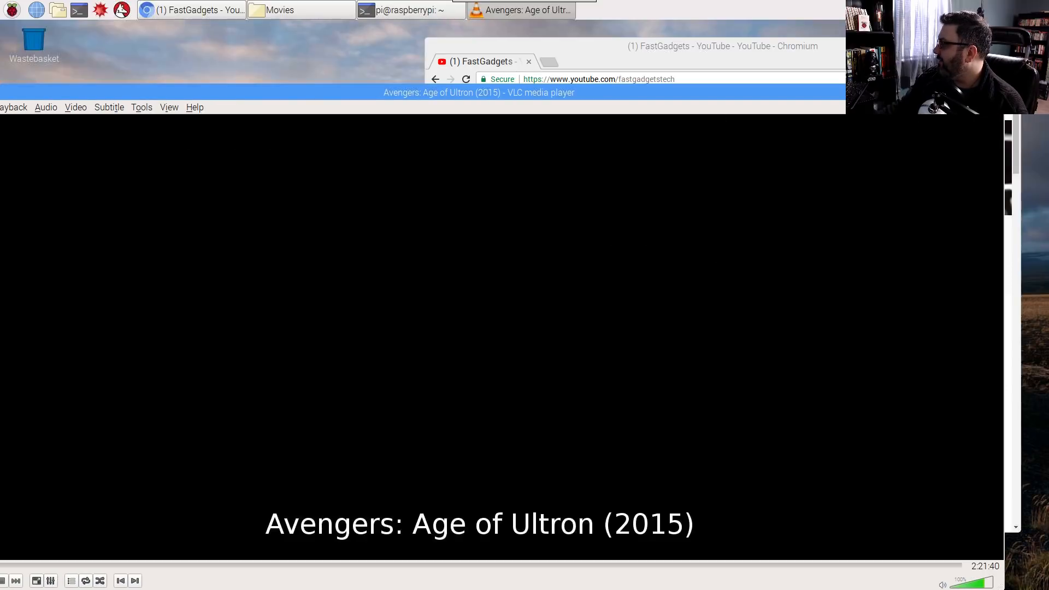
pyautogui.moveTo(951, 295)
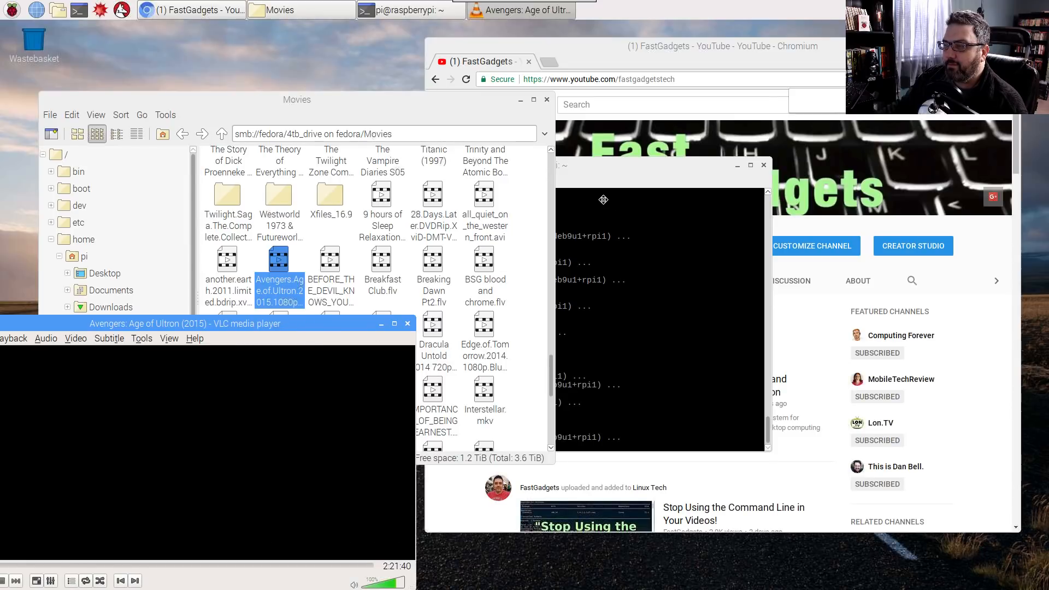
pyautogui.moveTo(199, 323); pyautogui.dragTo(486, 199)
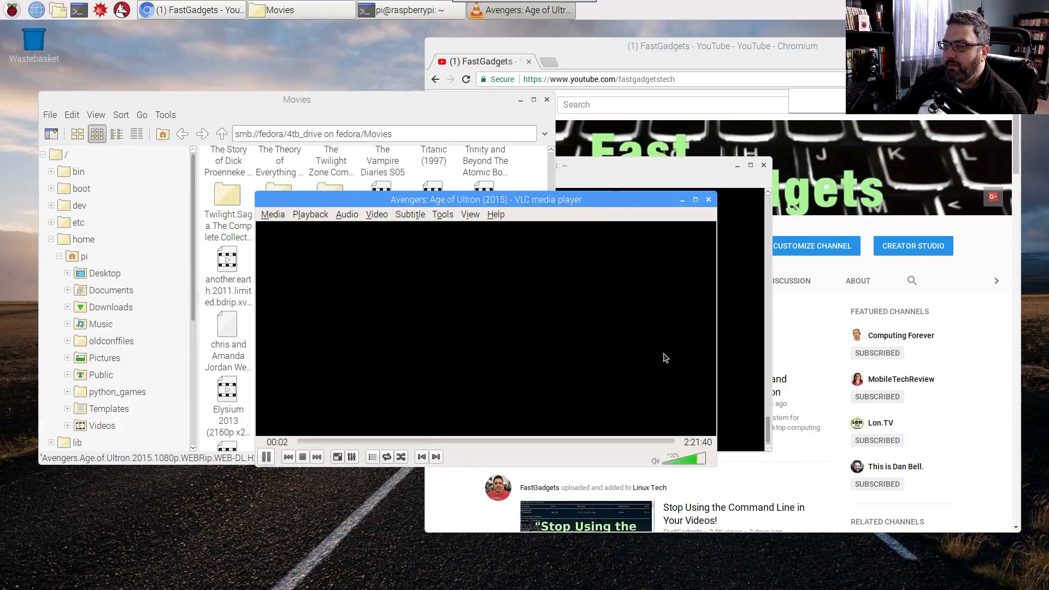
pyautogui.moveTo(484, 354)
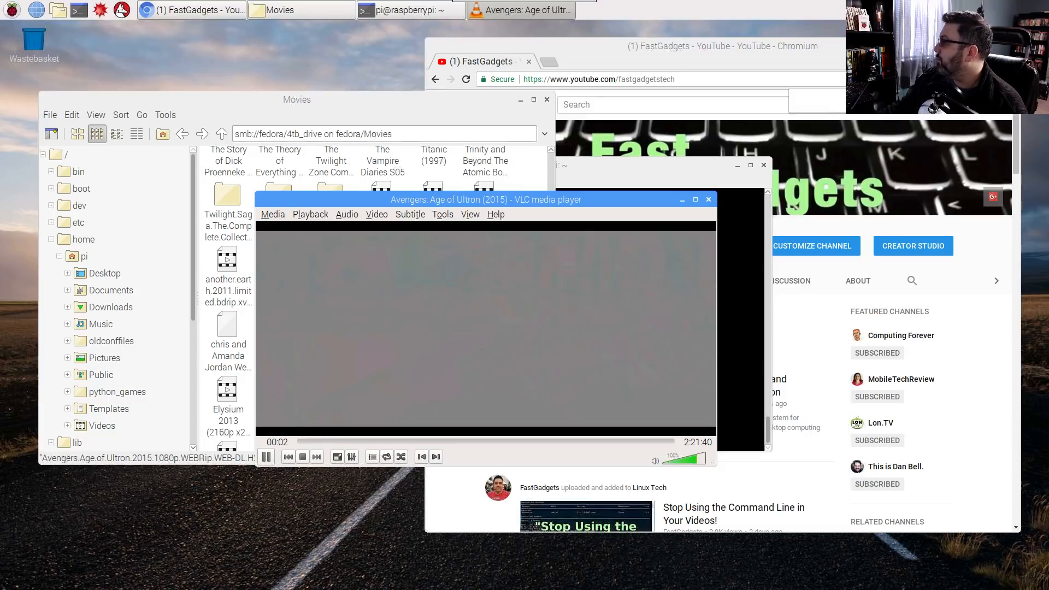
pyautogui.moveTo(374, 359)
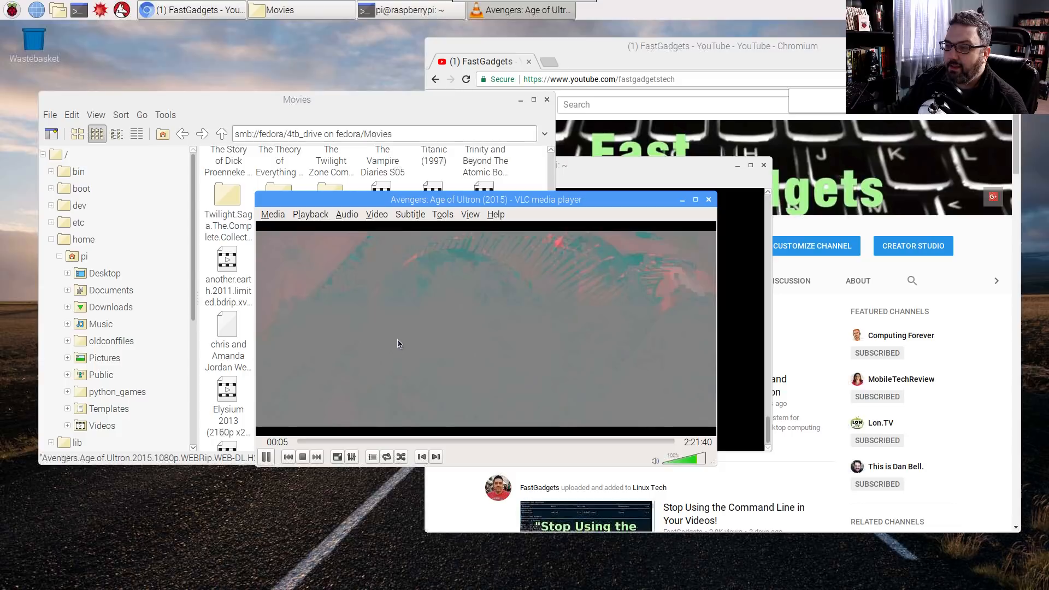
pyautogui.moveTo(716, 222)
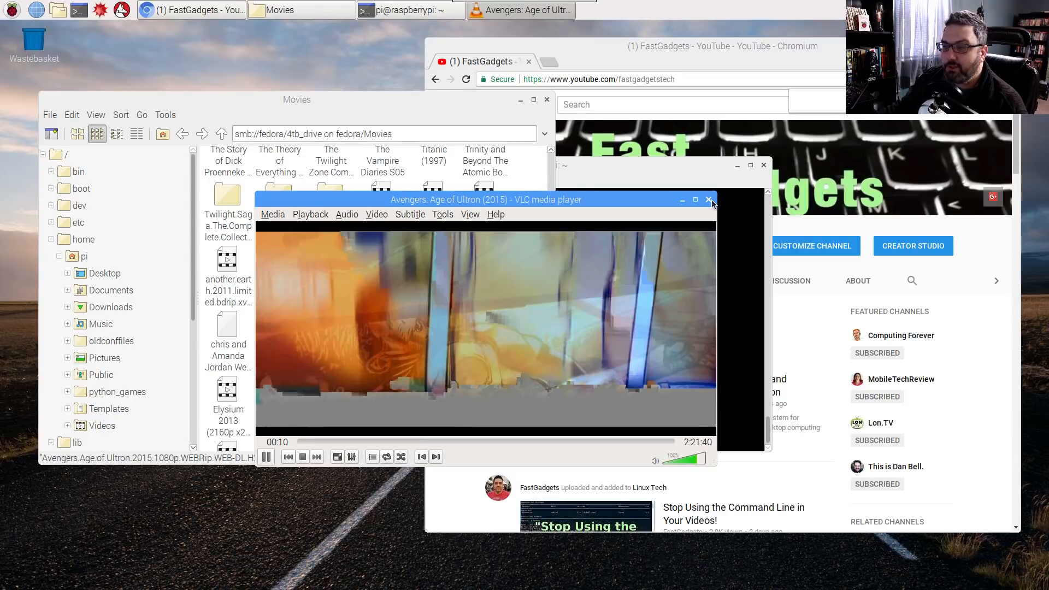
pyautogui.click(711, 199)
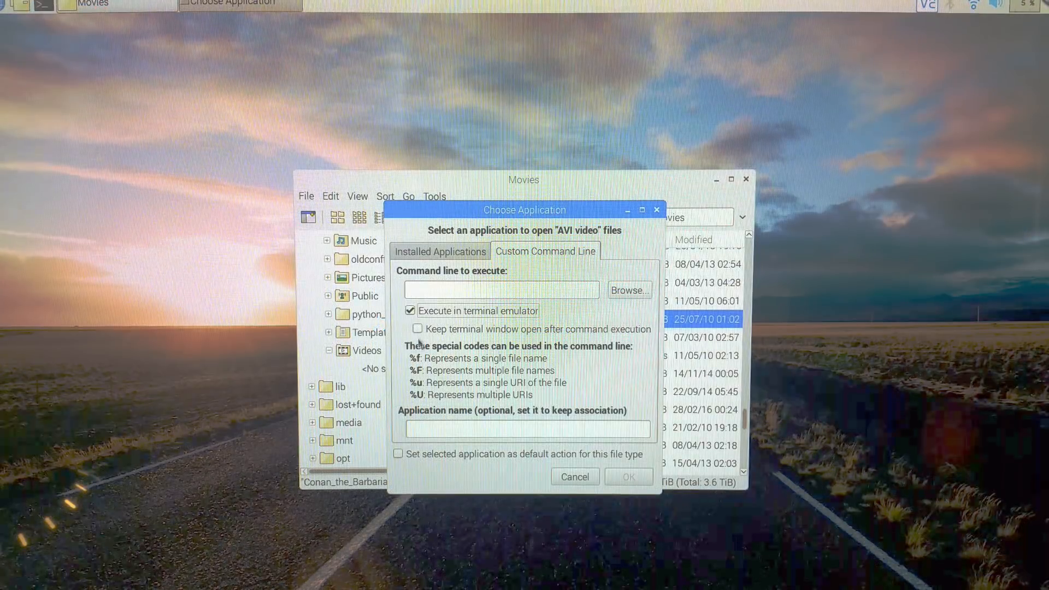
# Step: Enter omxplayer as the custom command line and confirm to play the AVI full screen
pyautogui.write('d')
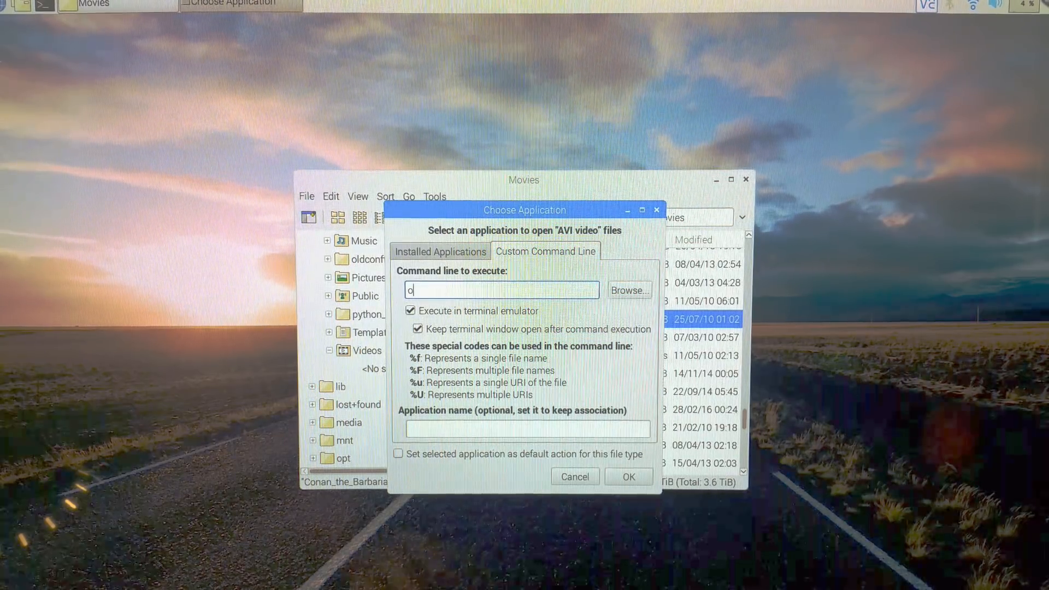
pyautogui.write('mxplaye')
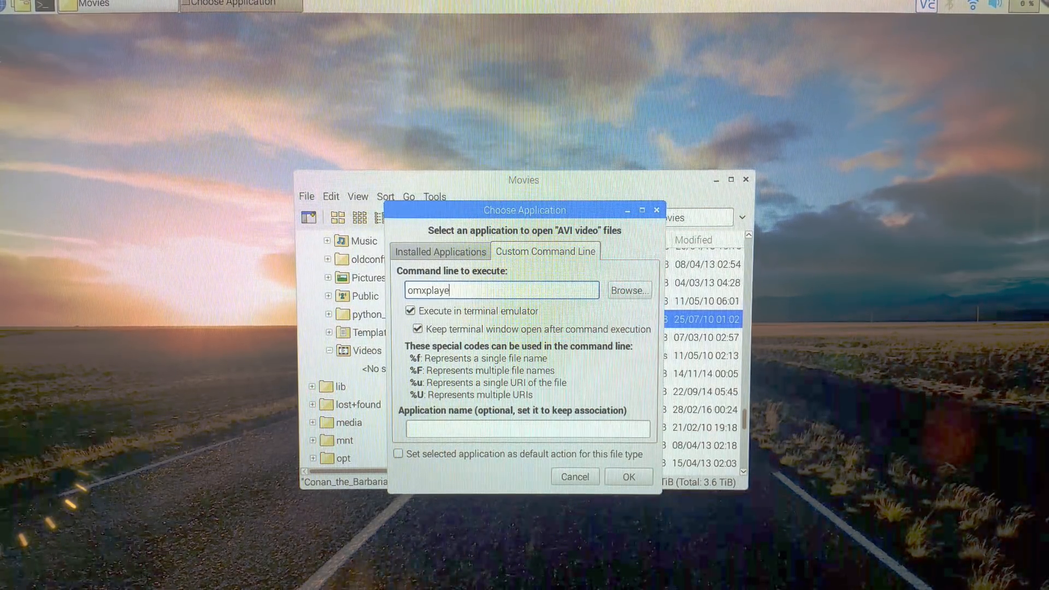
pyautogui.write('r')
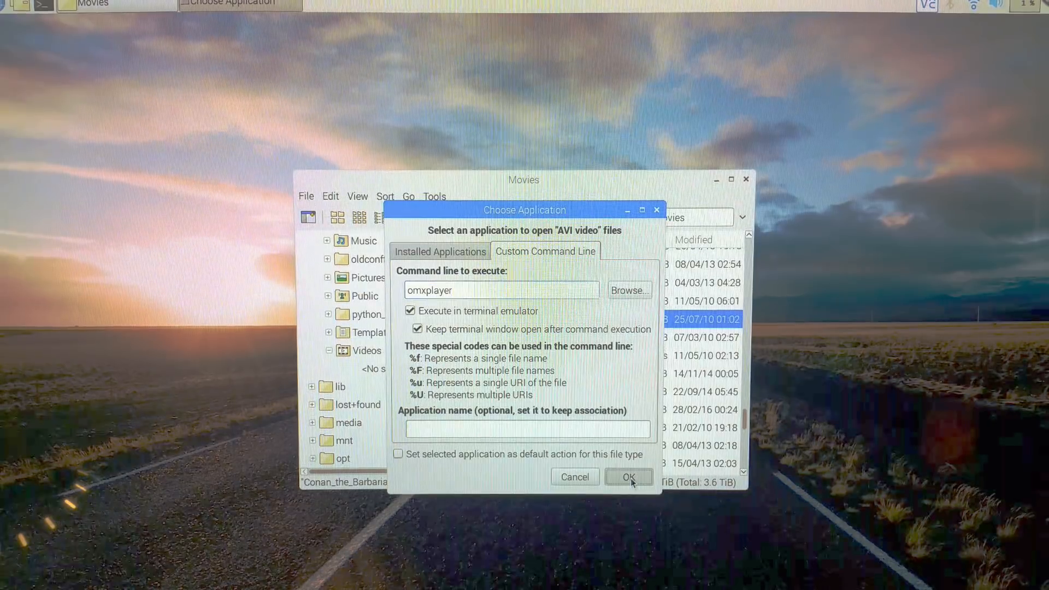
pyautogui.click(627, 477)
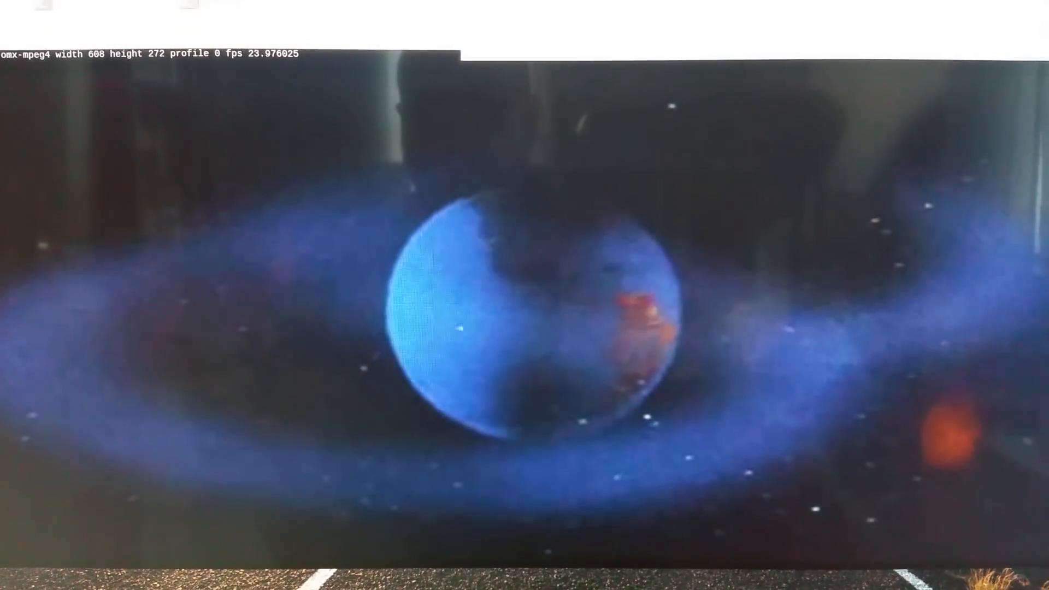